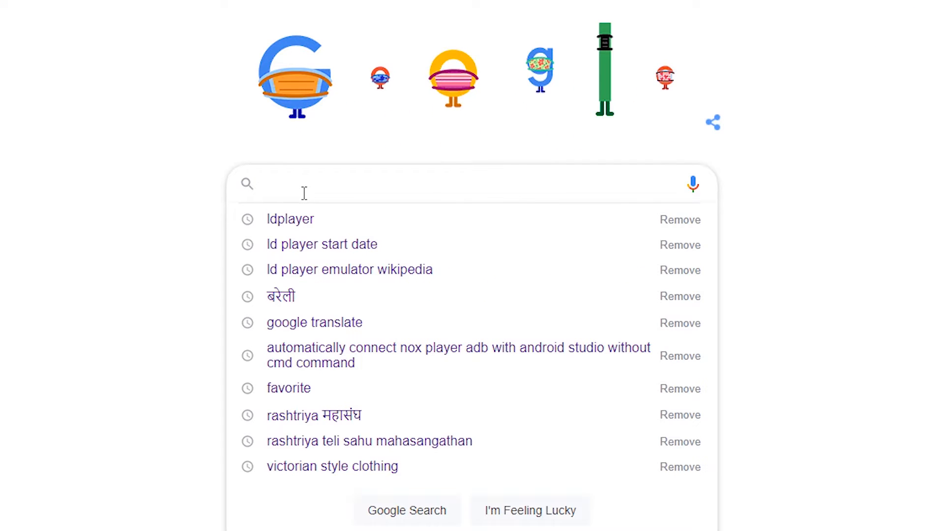
Search Google for 'ldplayer' and open the official LDPlayer result in a new tab.
{"action": "left_click", "coordinate": [290, 218]}
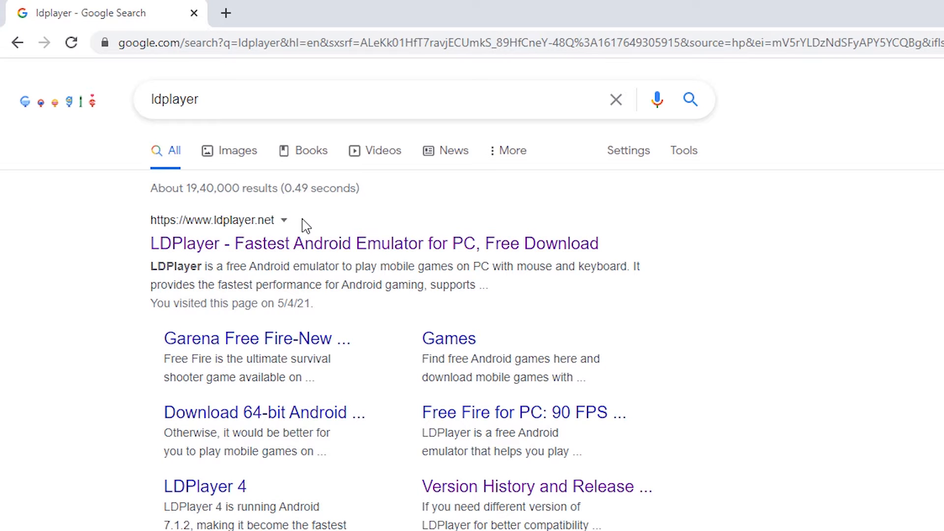
{"action": "right_click", "coordinate": [372, 243]}
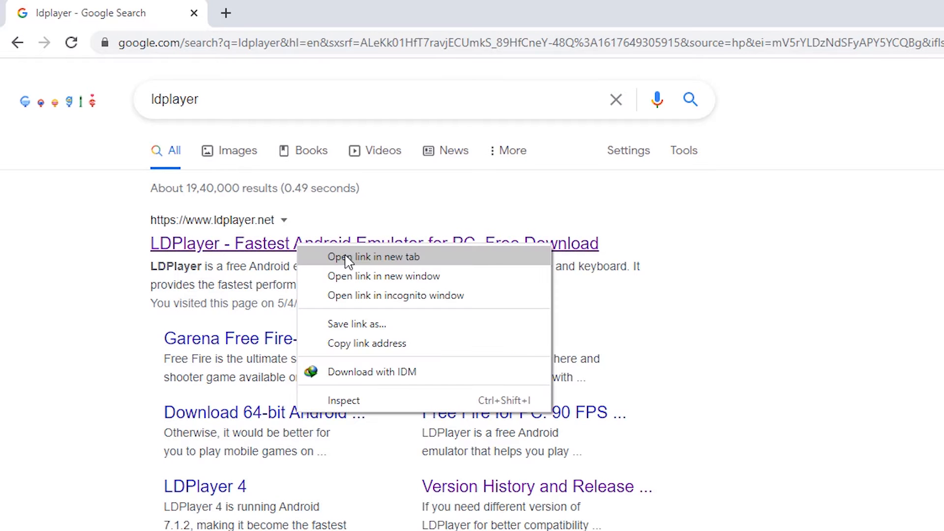
{"action": "left_click", "coordinate": [373, 256]}
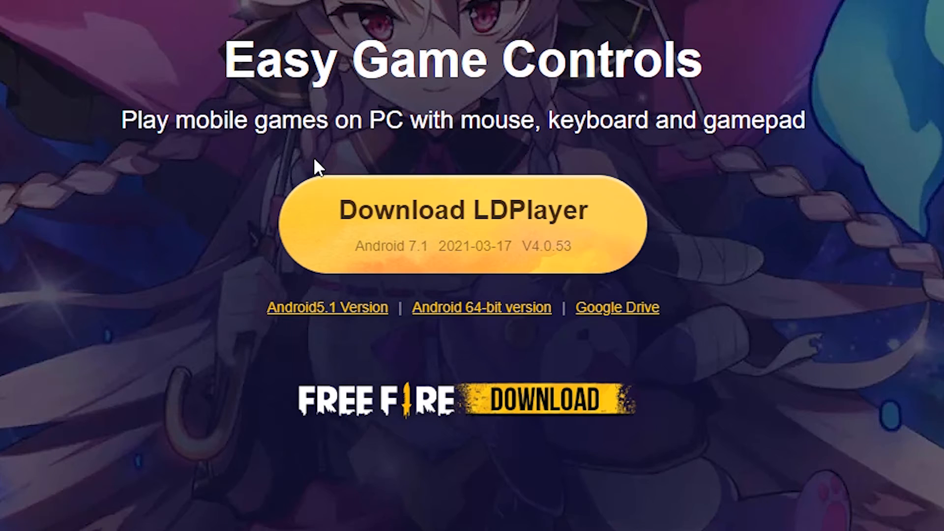
{"action": "mouse_move", "coordinate": [465, 219]}
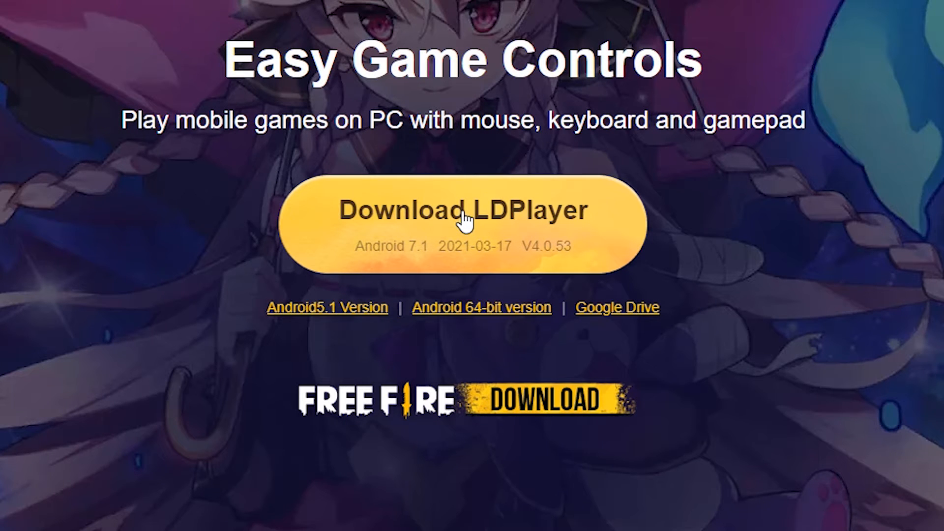
Download the LDPlayer4 installer through IDM, accepting the duplicate and saving it to the Desktop.
{"action": "left_click", "coordinate": [463, 220]}
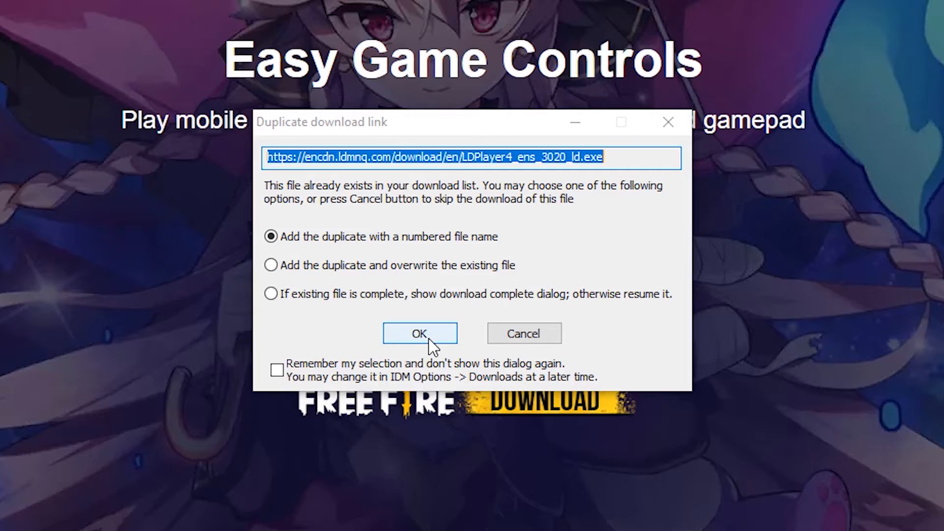
{"action": "left_click", "coordinate": [419, 334]}
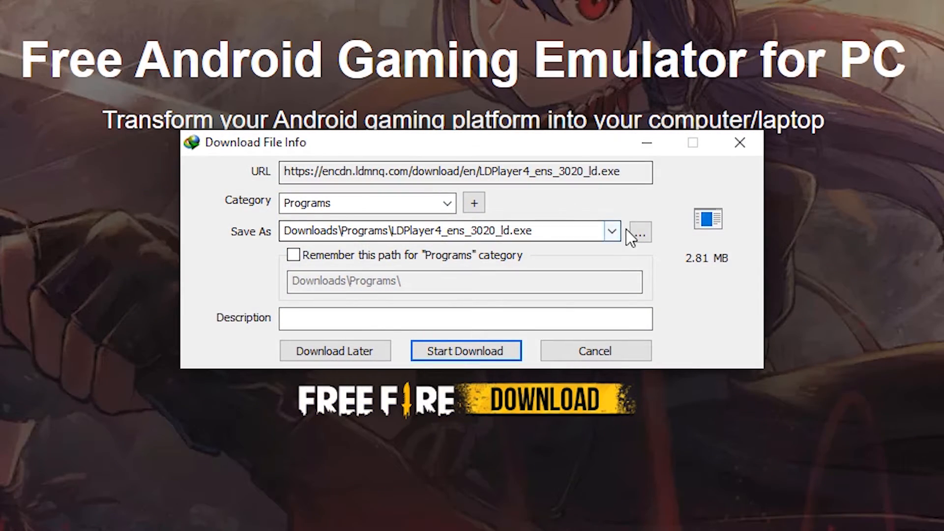
{"action": "left_click", "coordinate": [639, 232]}
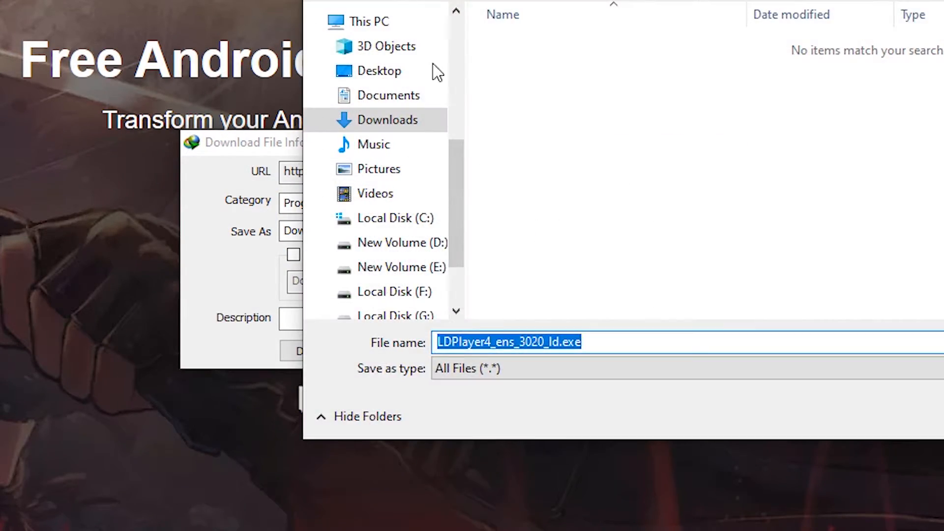
{"action": "left_click", "coordinate": [379, 70]}
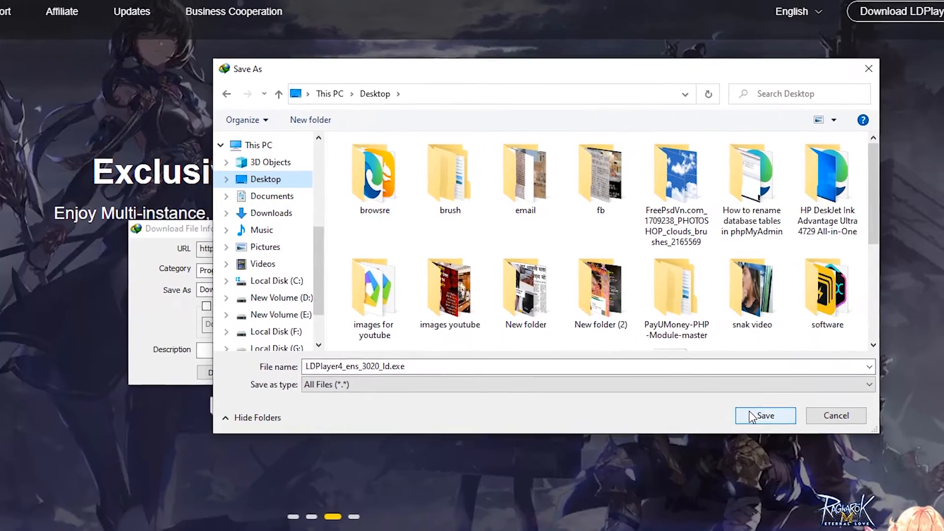
{"action": "left_click", "coordinate": [766, 415]}
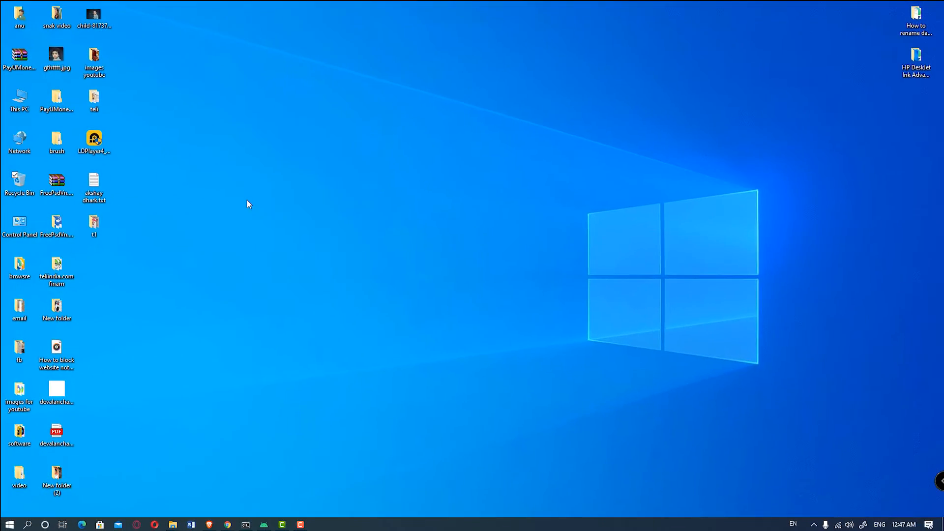
{"action": "mouse_move", "coordinate": [104, 264]}
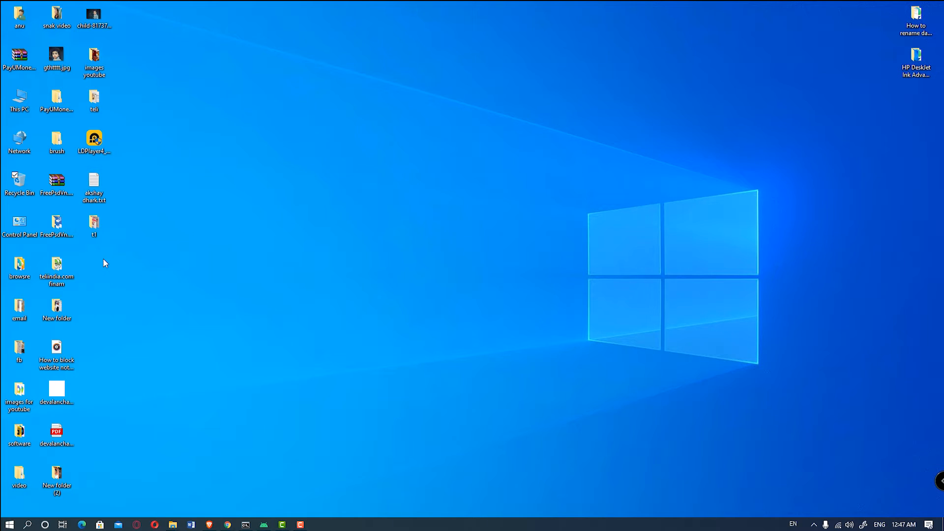
Run LDPlayer4_ens_3020_ld.exe from the Desktop.
{"action": "left_click", "coordinate": [93, 139]}
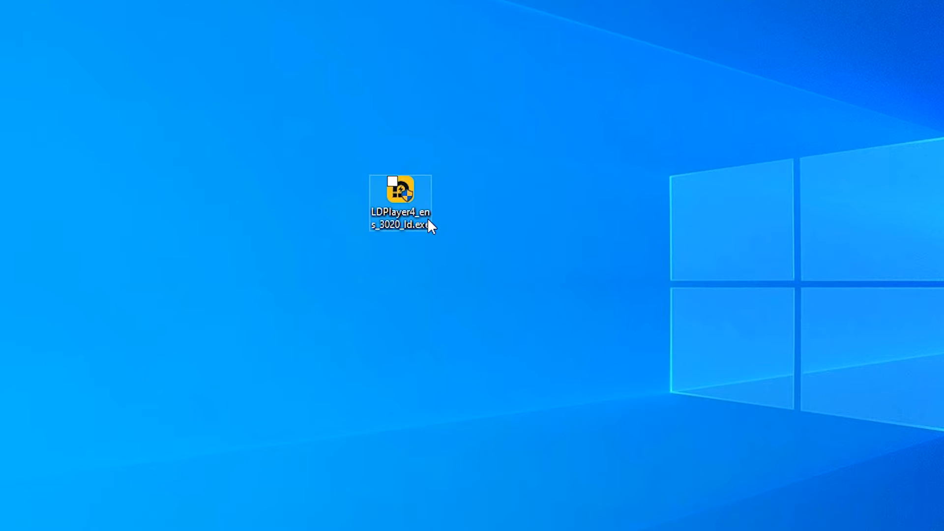
{"action": "mouse_move", "coordinate": [405, 193]}
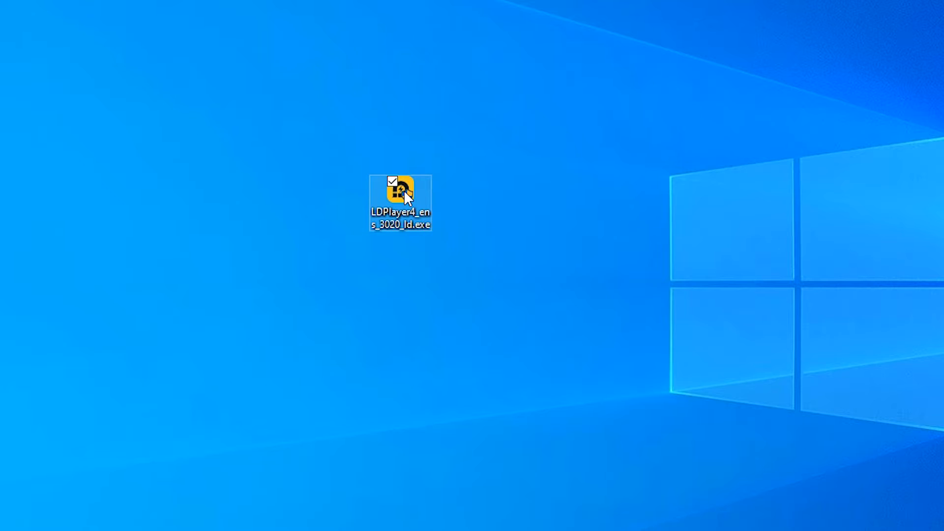
{"action": "double_click", "coordinate": [400, 190]}
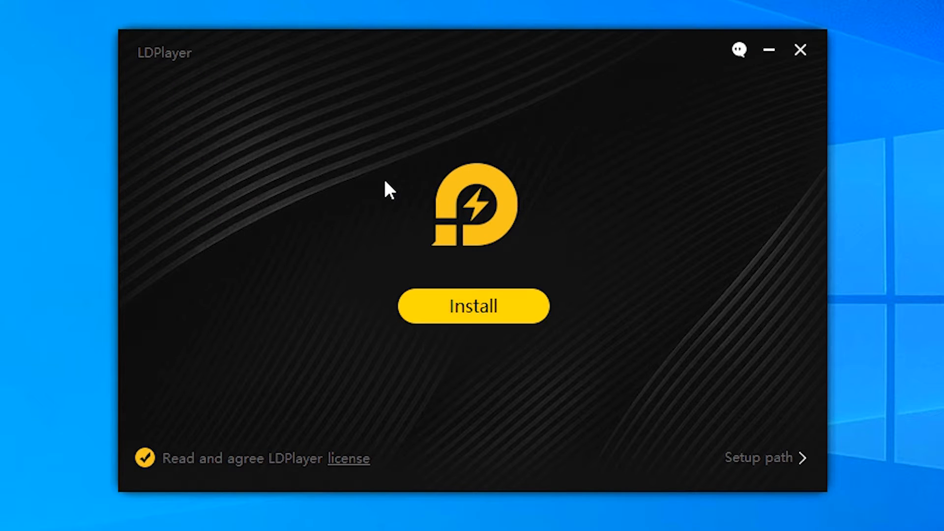
Install LDPlayer and start the emulator once Install Complete is reported.
{"action": "left_click", "coordinate": [473, 306]}
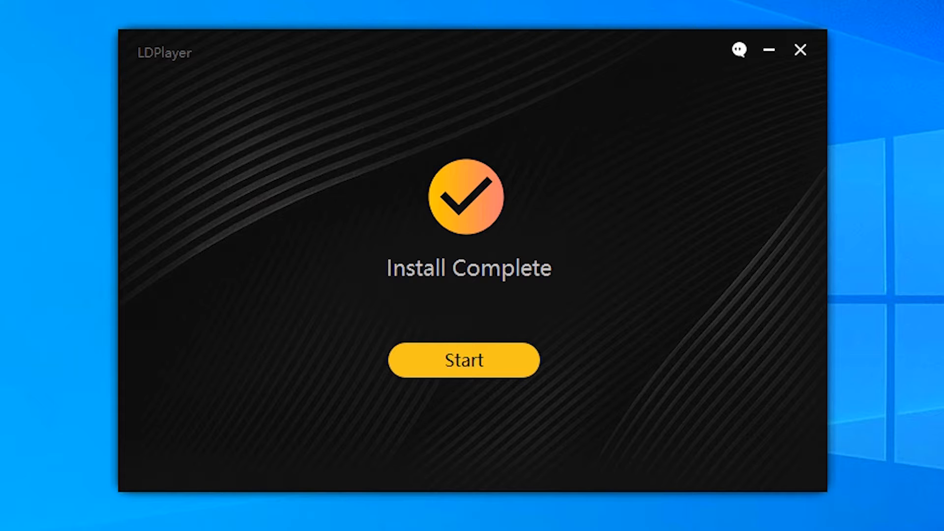
{"action": "mouse_move", "coordinate": [552, 278]}
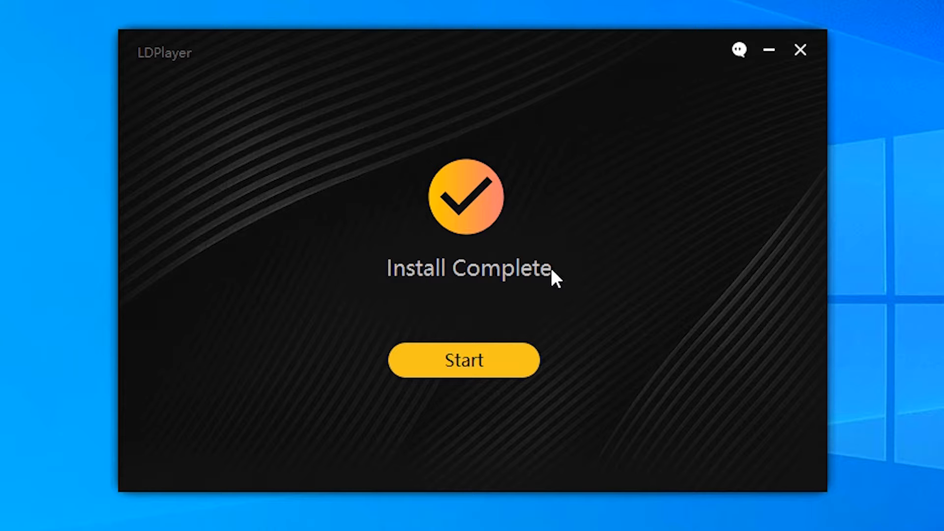
{"action": "left_click", "coordinate": [464, 360]}
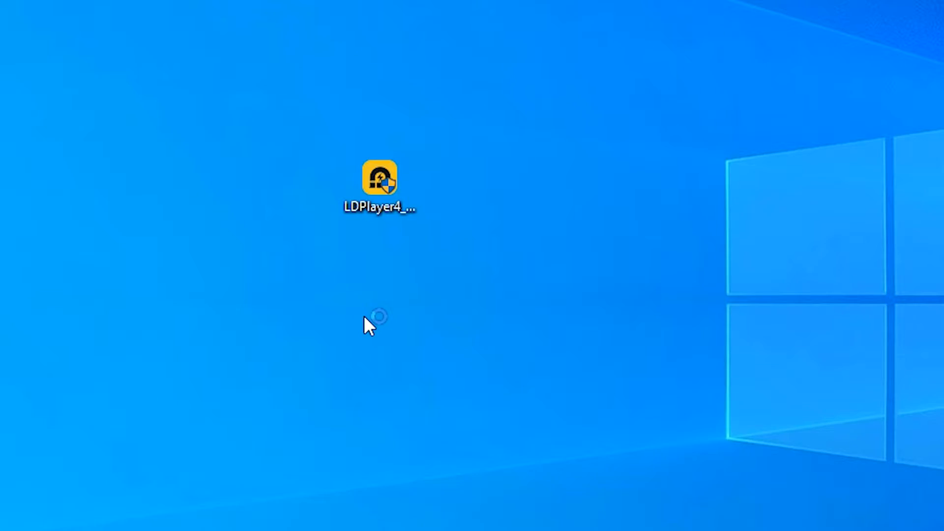
Launch the emulator and open PUBG MOBILE HUNDRED RHYTHMS under Popular Games in LD Store.
{"action": "double_click", "coordinate": [380, 177]}
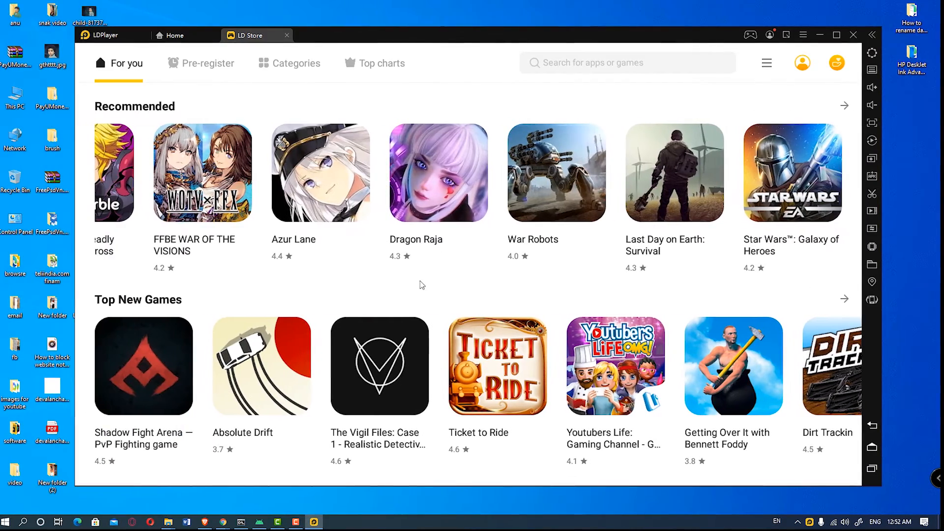
{"action": "scroll", "scroll_direction": "down", "scroll_amount": 3}
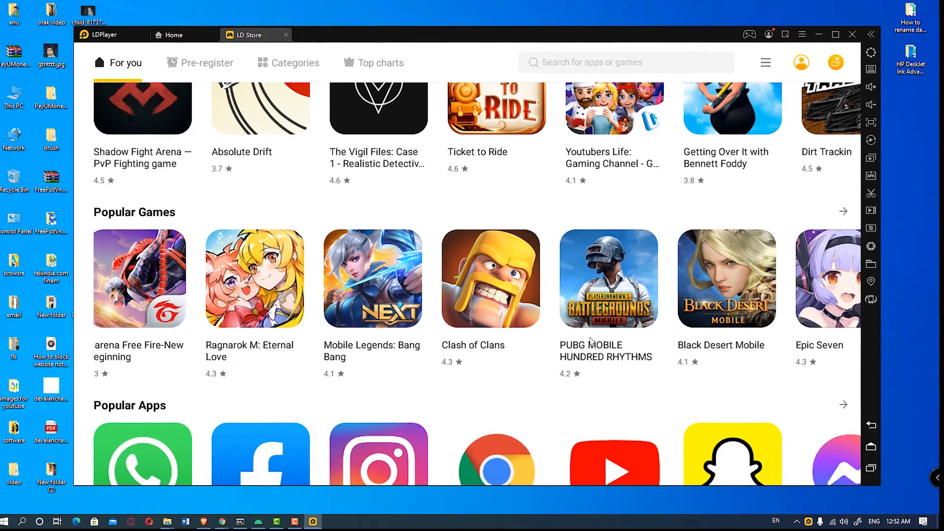
{"action": "mouse_move", "coordinate": [554, 336]}
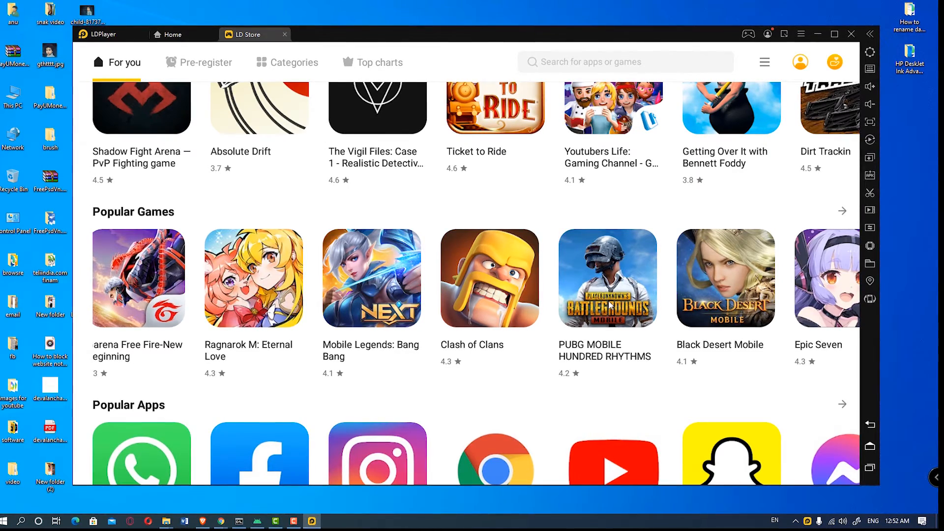
{"action": "left_click", "coordinate": [607, 278]}
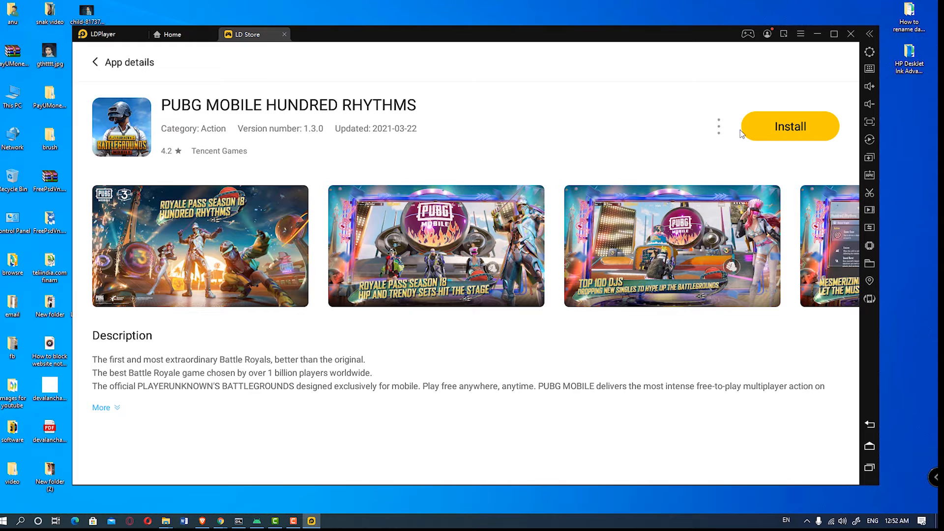
Try installing the game, reach Google Play sign-in, then close it to return home.
{"action": "left_click", "coordinate": [790, 127]}
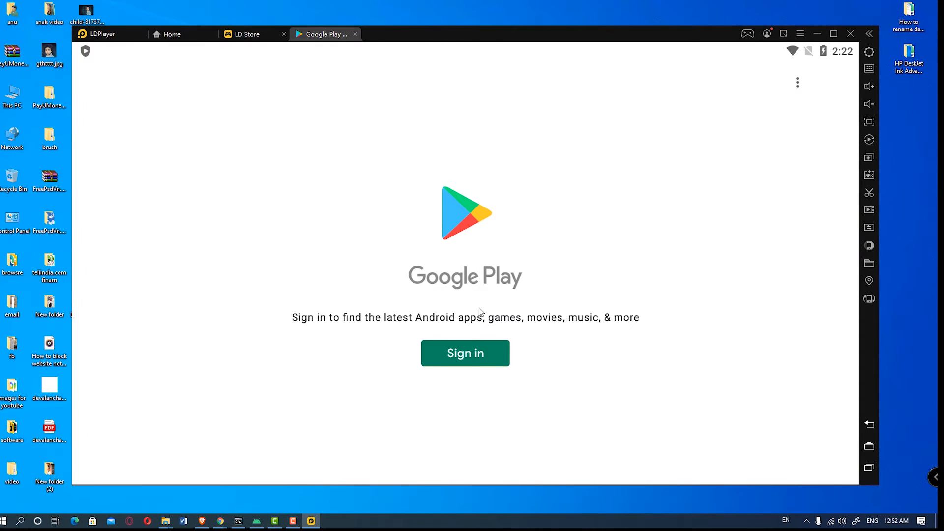
{"action": "mouse_move", "coordinate": [393, 326]}
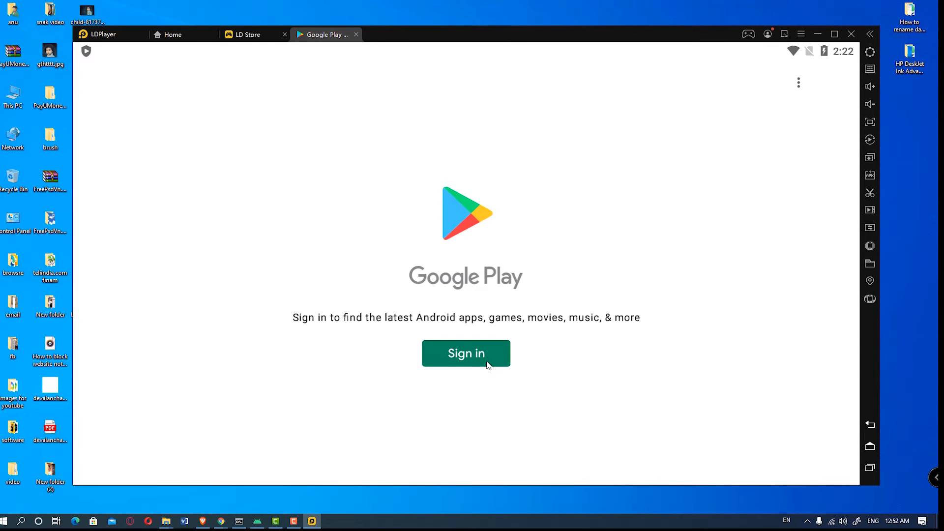
{"action": "left_click", "coordinate": [465, 353]}
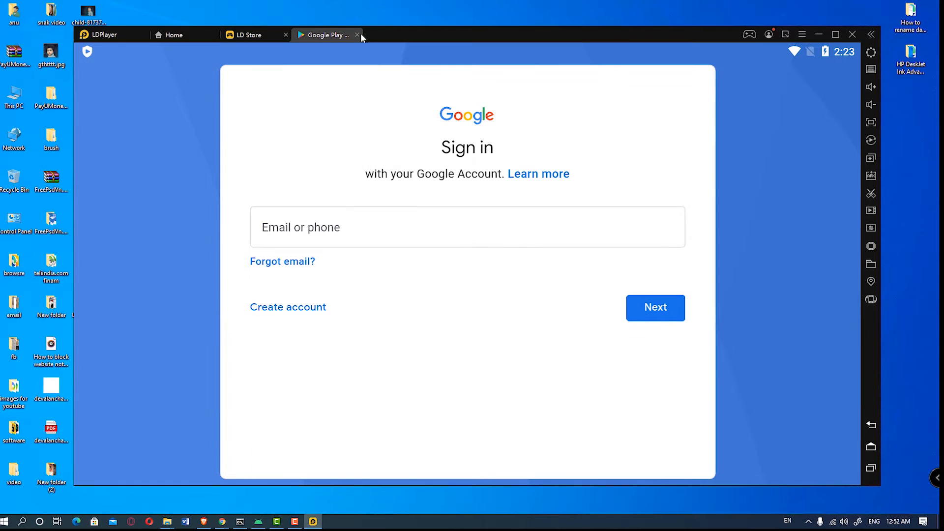
{"action": "left_click", "coordinate": [358, 34]}
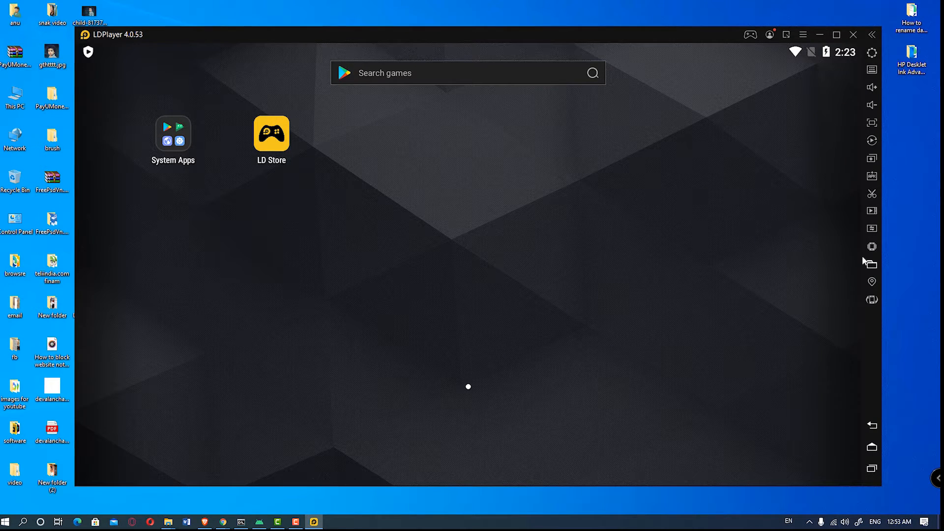
{"action": "mouse_move", "coordinate": [872, 266]}
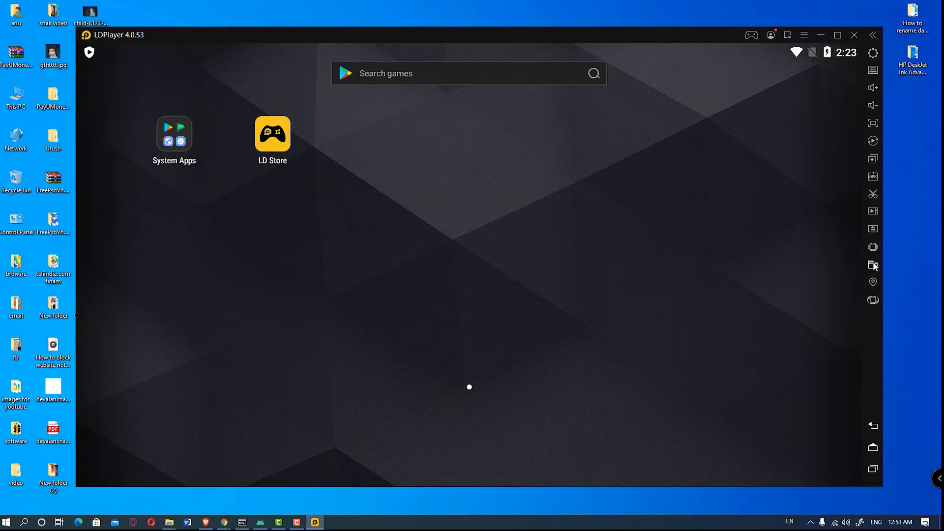
From Shared Folder settings, expand Advanced and open the PC-side Pictures folder in File Explorer.
{"action": "left_click", "coordinate": [873, 264]}
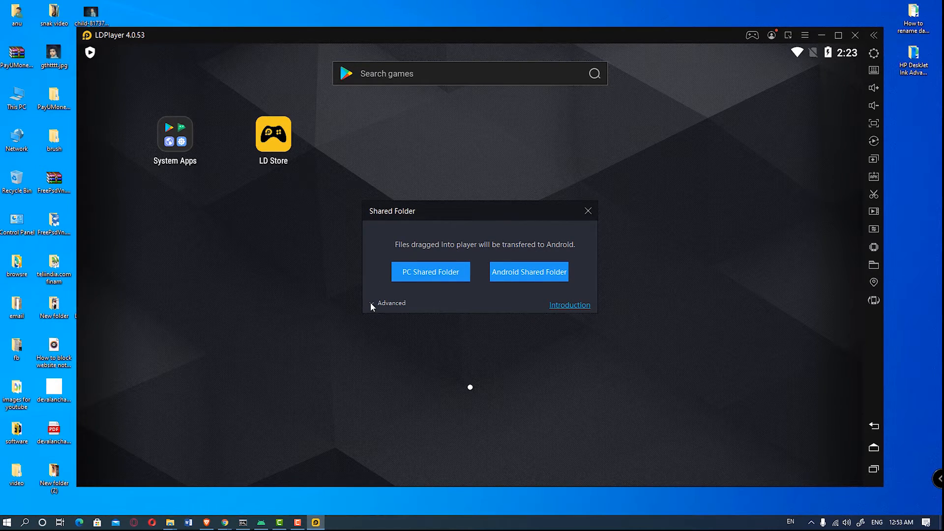
{"action": "left_click", "coordinate": [390, 303]}
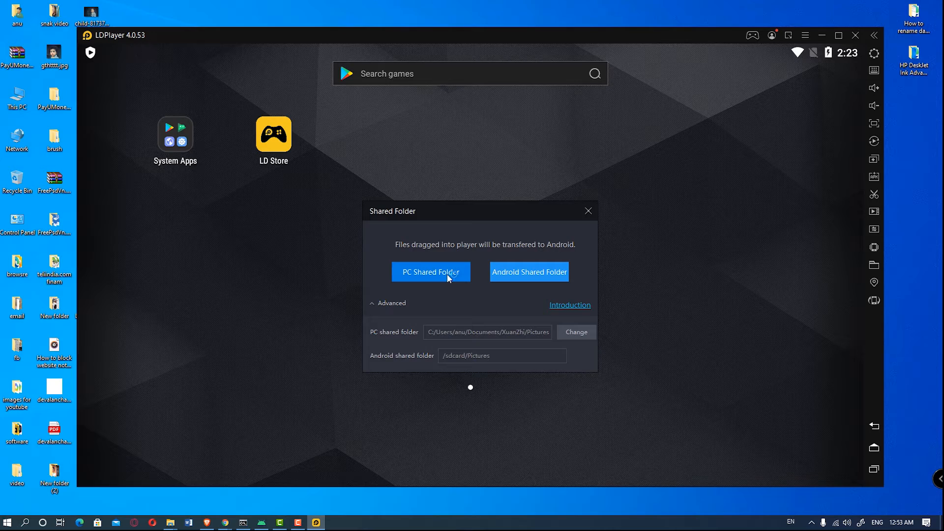
{"action": "left_click", "coordinate": [431, 271]}
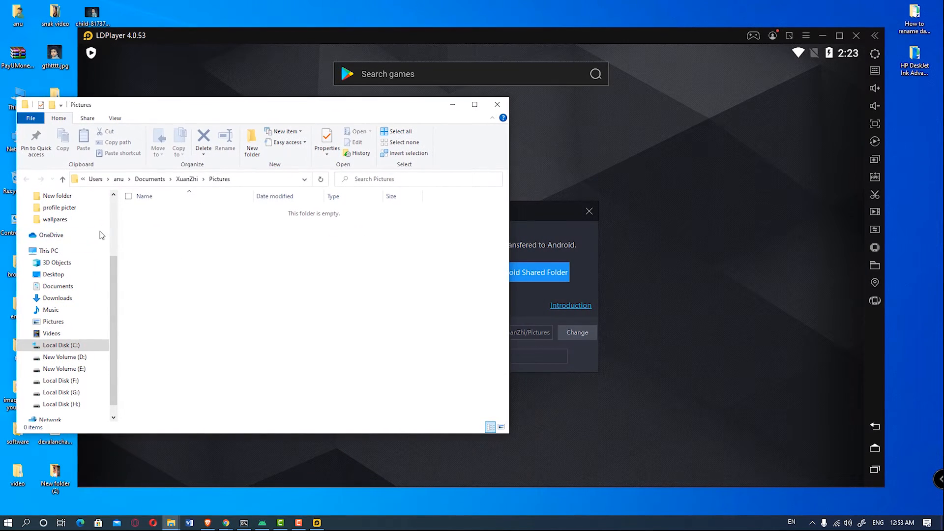
{"action": "left_click", "coordinate": [55, 54]}
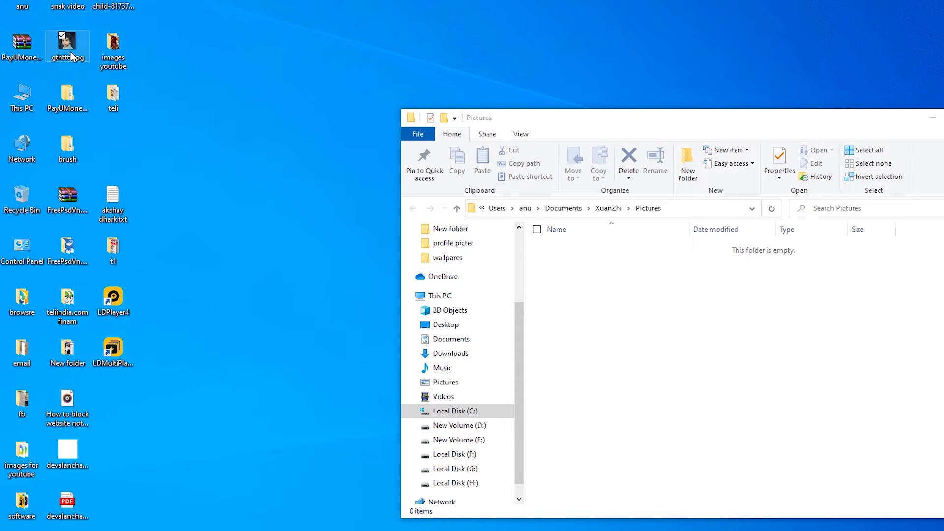
Copy the desktop photo, show Pictures as large icons, and paste gthtttt.jpg into it.
{"action": "right_click", "coordinate": [68, 47]}
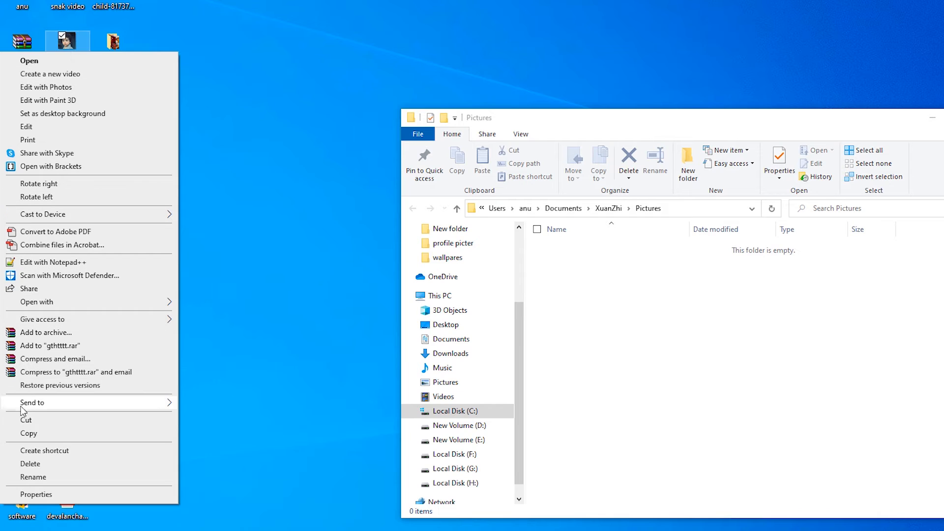
{"action": "left_click", "coordinate": [617, 326]}
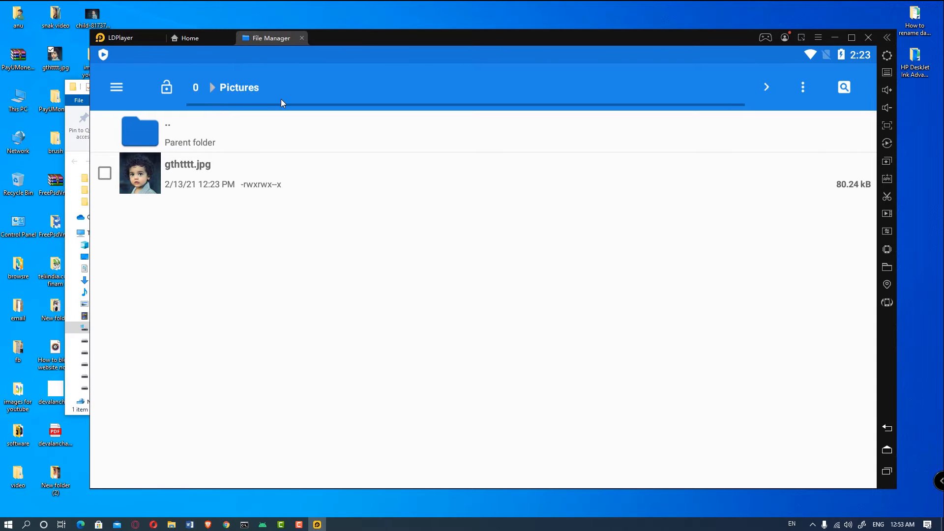
{"action": "mouse_move", "coordinate": [208, 147]}
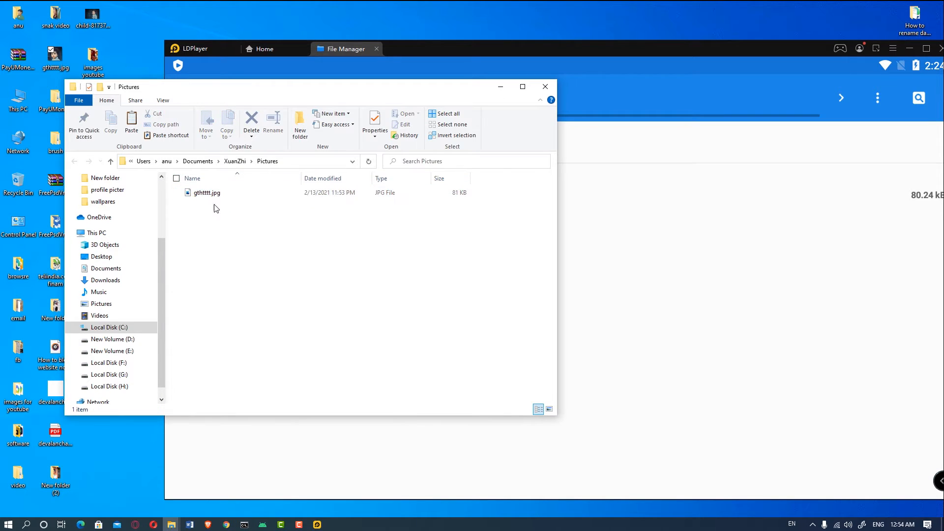
{"action": "mouse_move", "coordinate": [403, 259]}
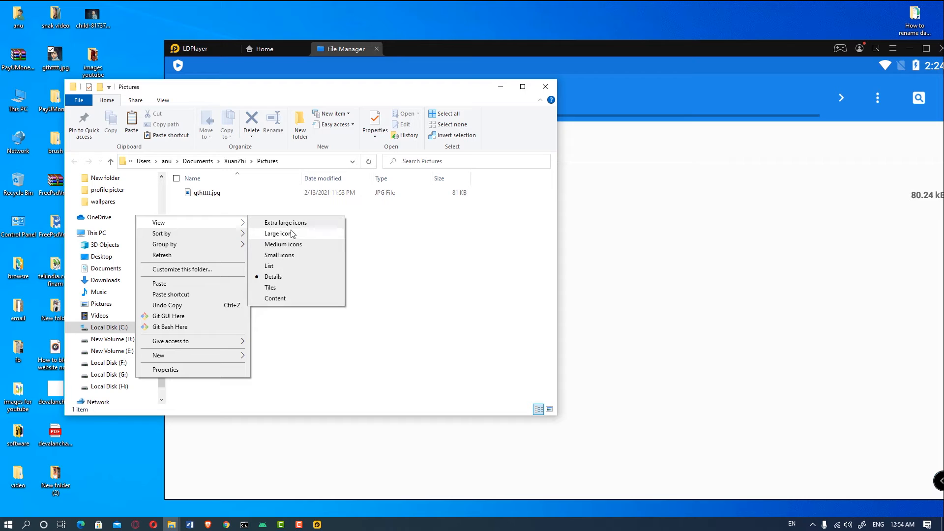
{"action": "left_click", "coordinate": [278, 234]}
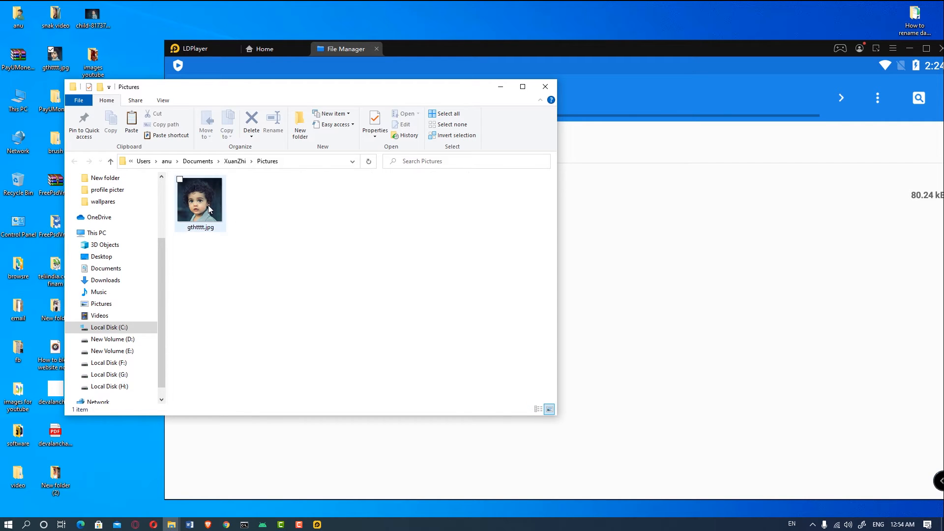
{"action": "left_click", "coordinate": [199, 202]}
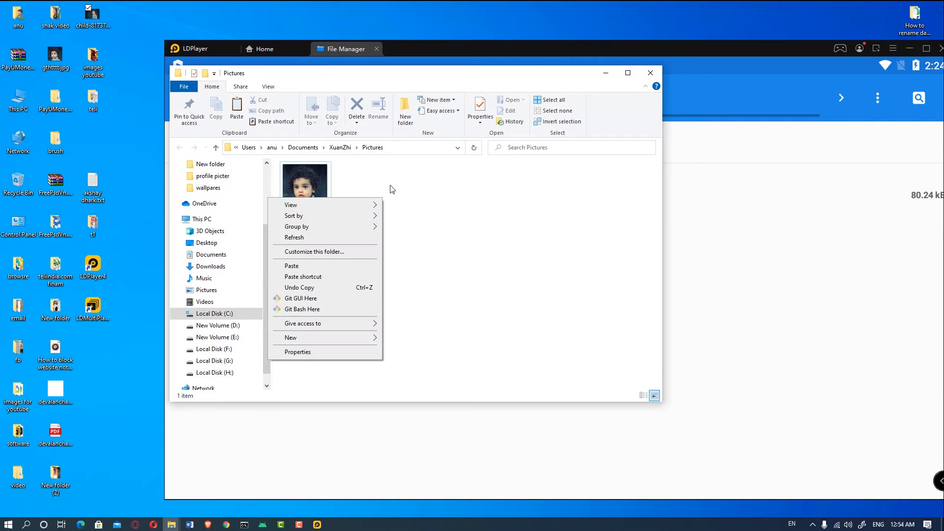
{"action": "left_click", "coordinate": [292, 266]}
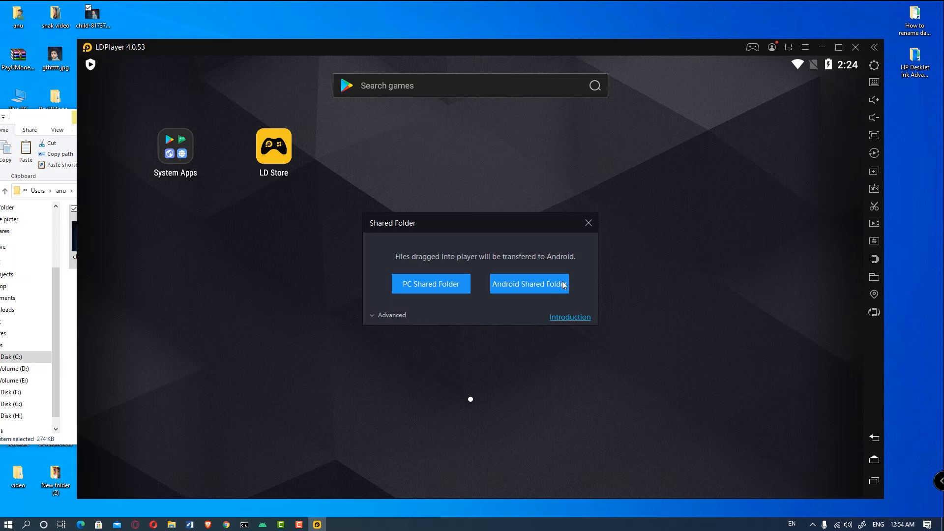
Check both photos in the Android Pictures folder, then close File Manager and return home.
{"action": "left_click", "coordinate": [529, 283]}
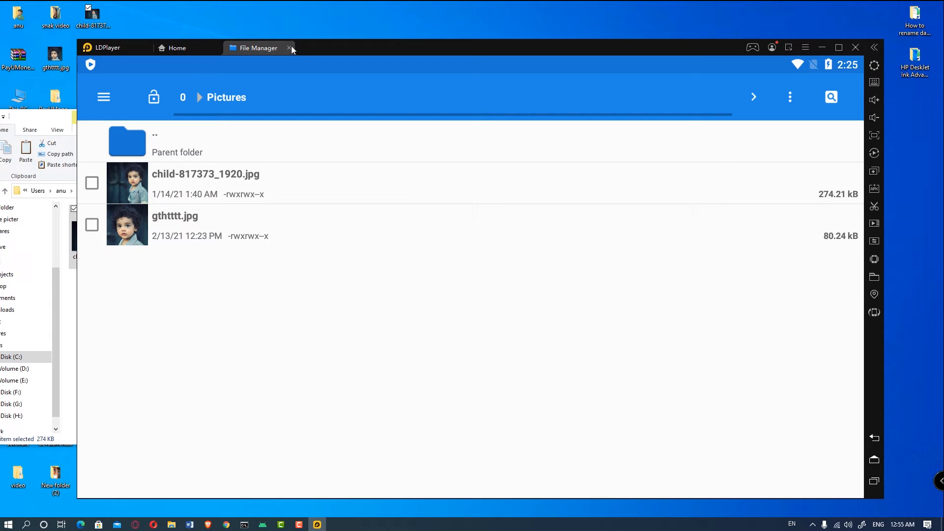
{"action": "left_click", "coordinate": [291, 48]}
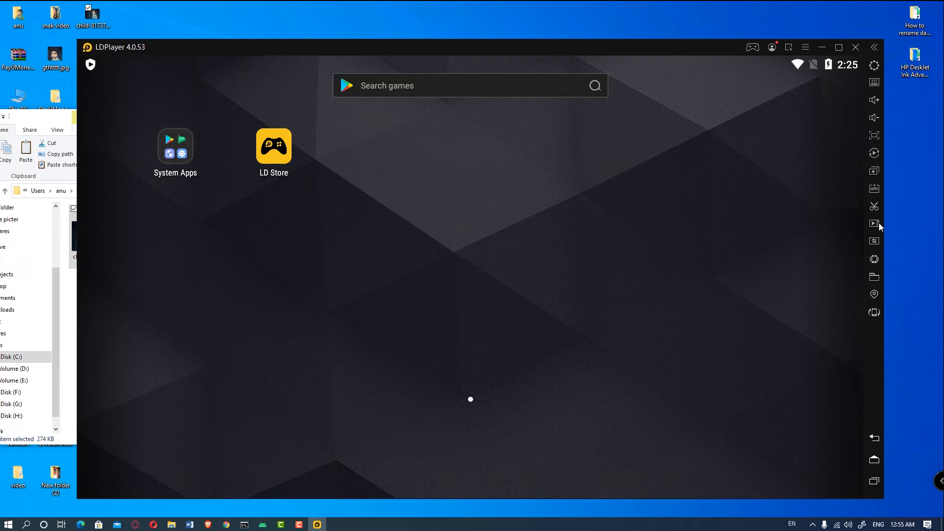
Review the video recorder panel, then capture a screenshot of the emulator's home screen.
{"action": "left_click", "coordinate": [873, 223]}
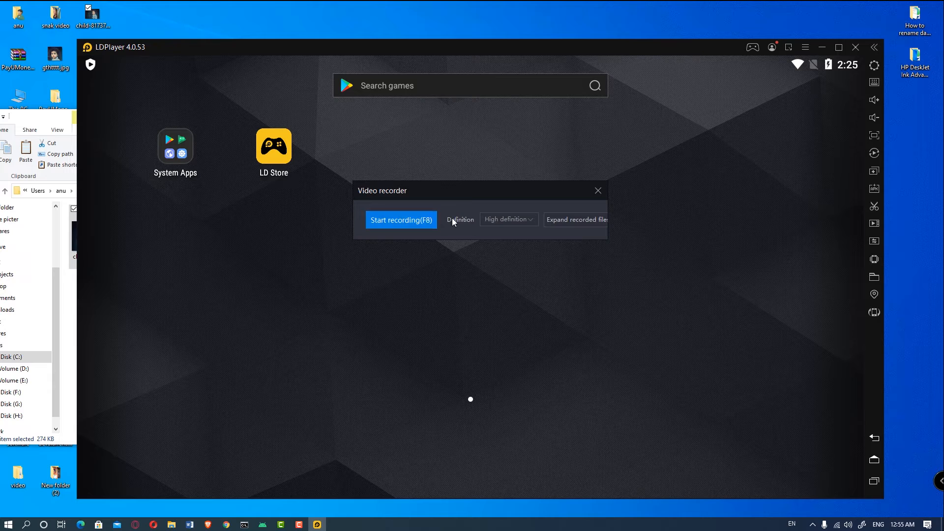
{"action": "mouse_move", "coordinate": [651, 210]}
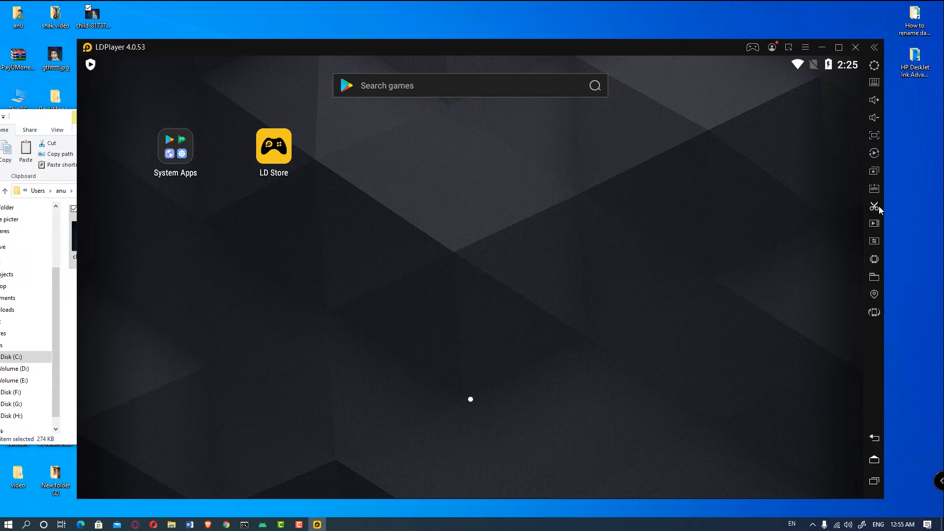
{"action": "left_click", "coordinate": [875, 205]}
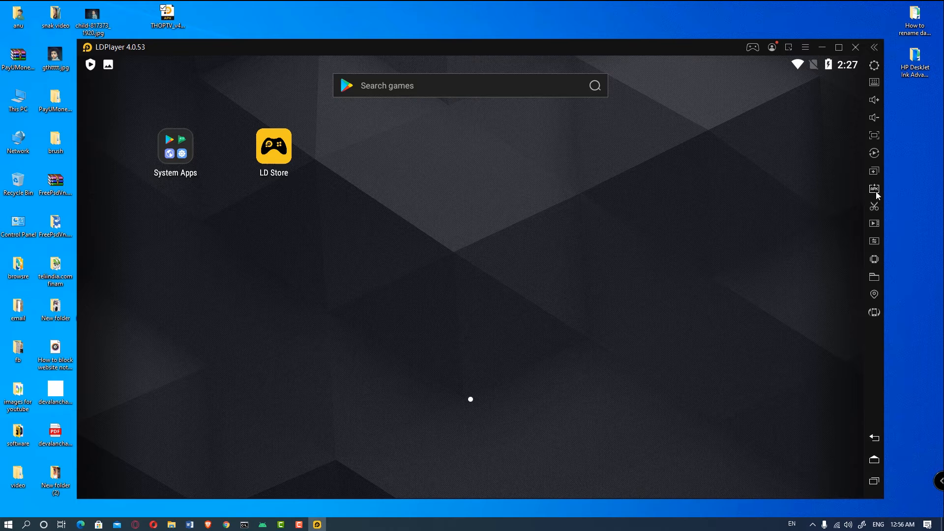
{"action": "mouse_move", "coordinate": [873, 188]}
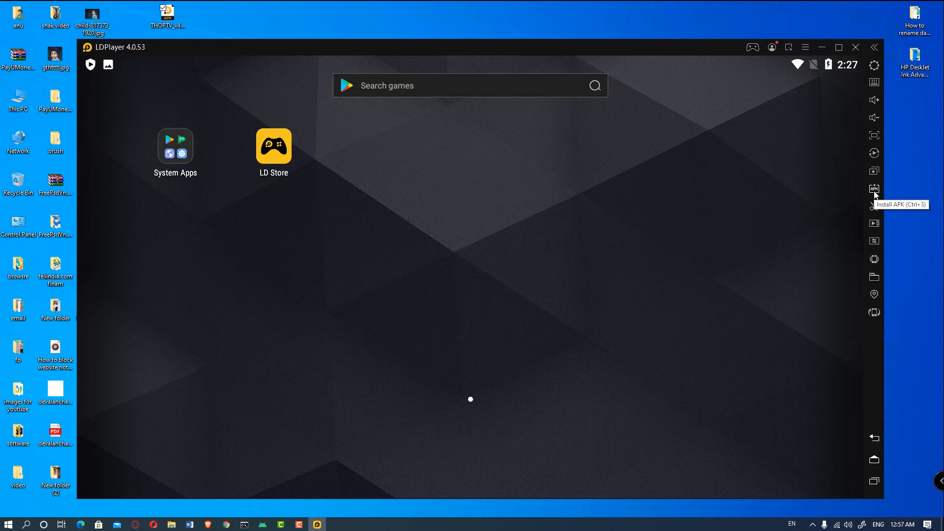
Install THOP TV from THOPTV_v42.apk on the Desktop via Install APK.
{"action": "left_click", "coordinate": [873, 189]}
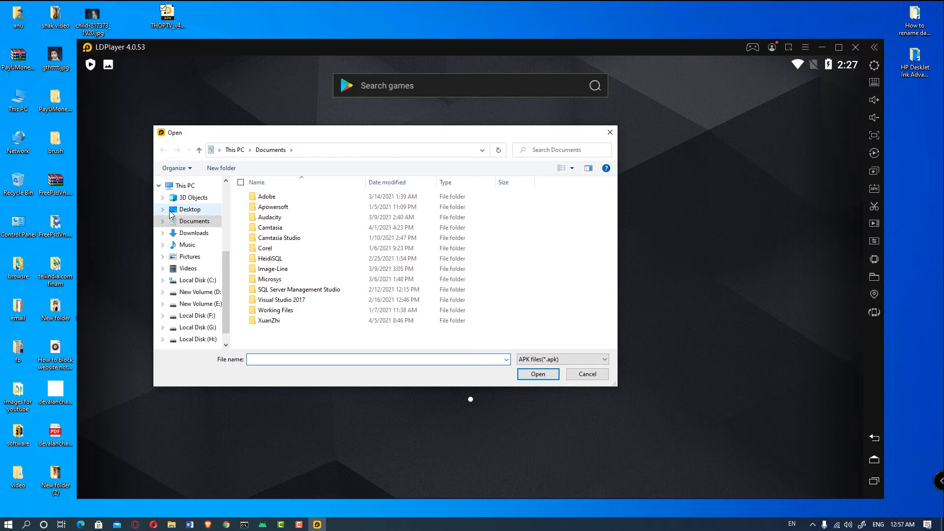
{"action": "left_click", "coordinate": [190, 209]}
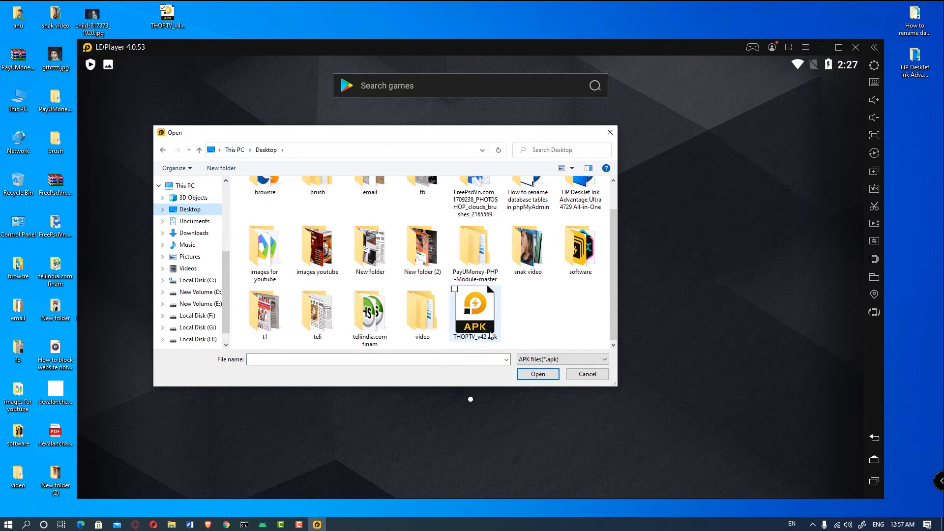
{"action": "mouse_move", "coordinate": [487, 315]}
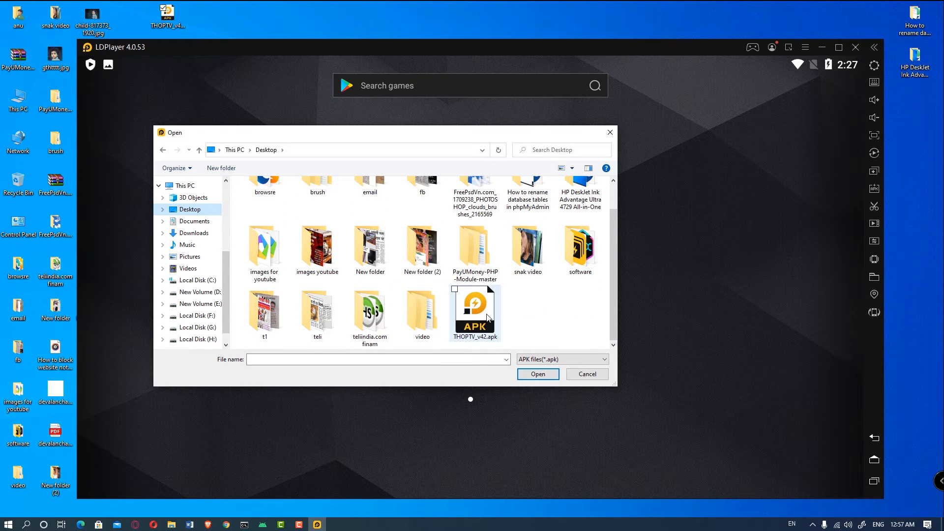
{"action": "left_click", "coordinate": [537, 374]}
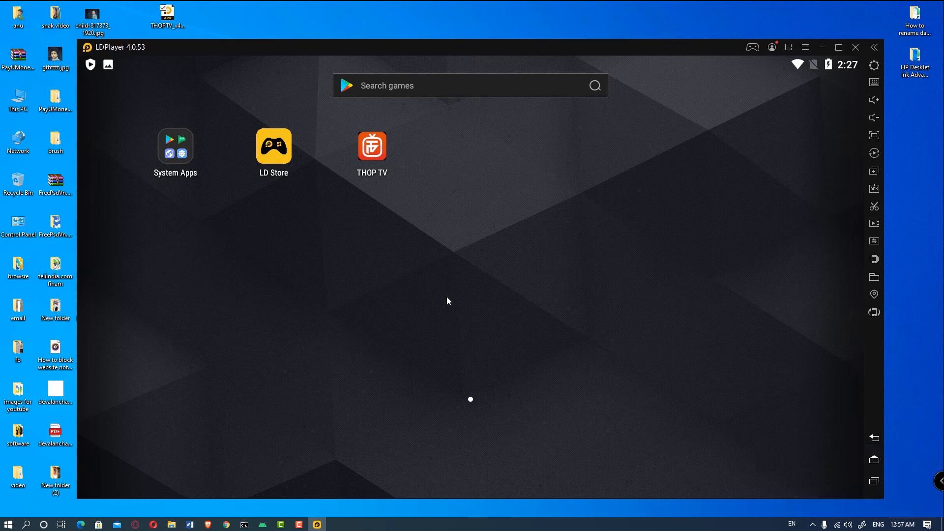
{"action": "mouse_move", "coordinate": [445, 299]}
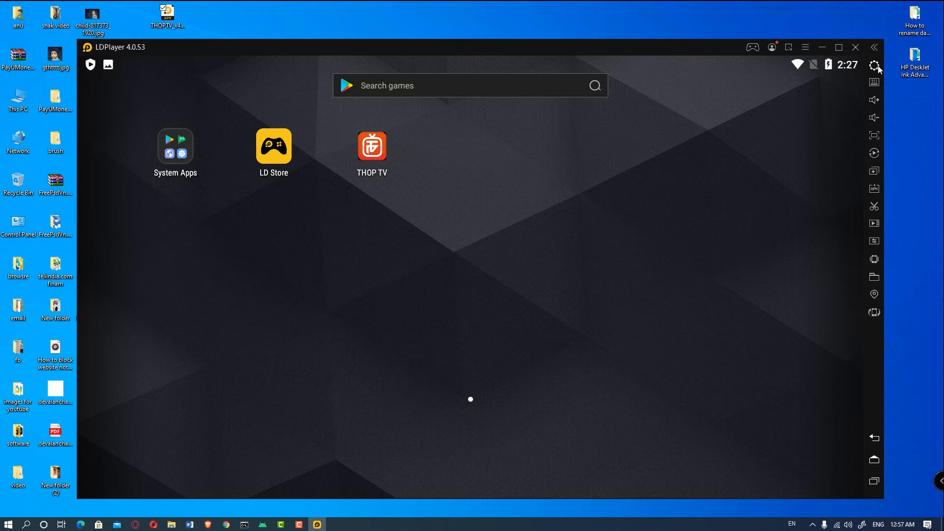
Review the Mobile and Ultra wide resolution presets, keeping Tablet 1600x900.
{"action": "left_click", "coordinate": [878, 64]}
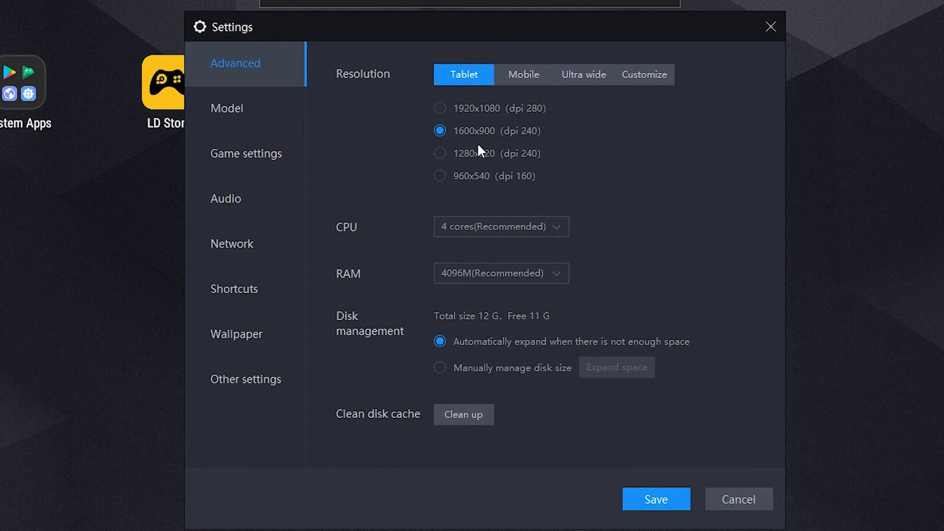
{"action": "left_click", "coordinate": [522, 74]}
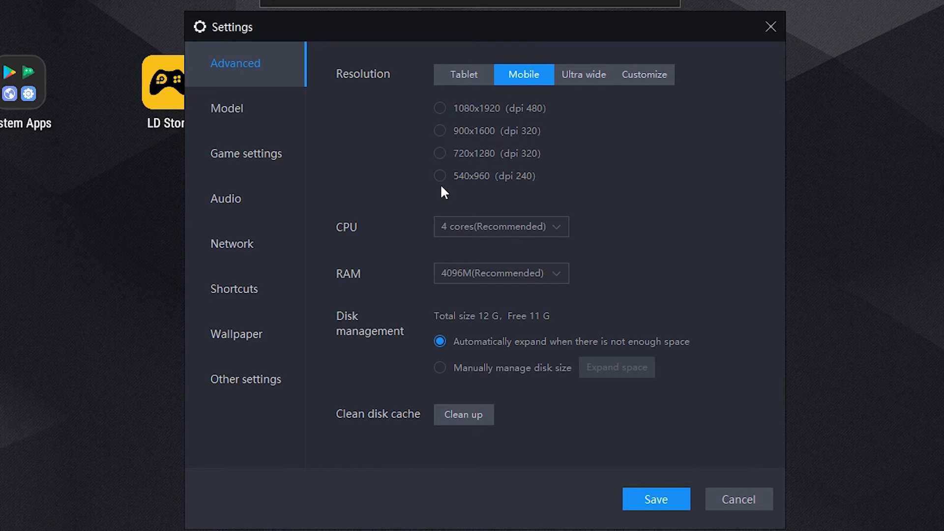
{"action": "left_click", "coordinate": [583, 74]}
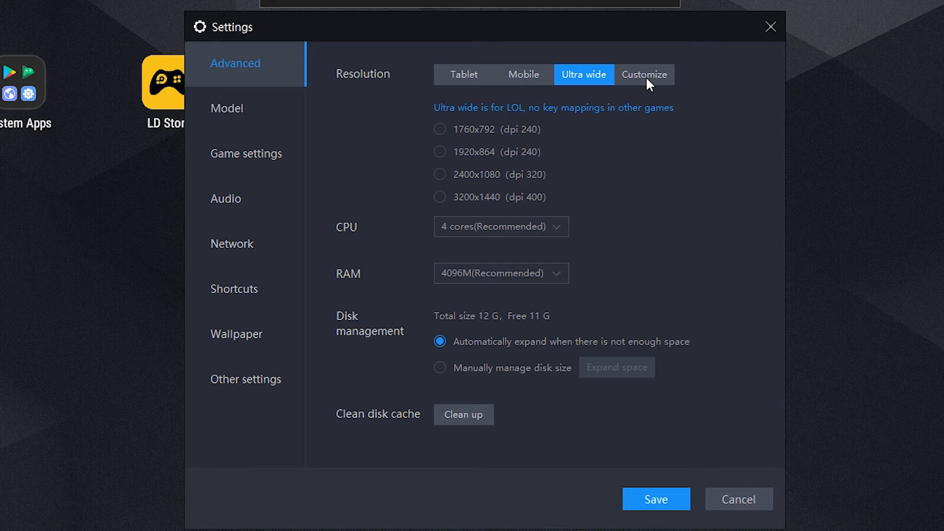
{"action": "left_click", "coordinate": [463, 73]}
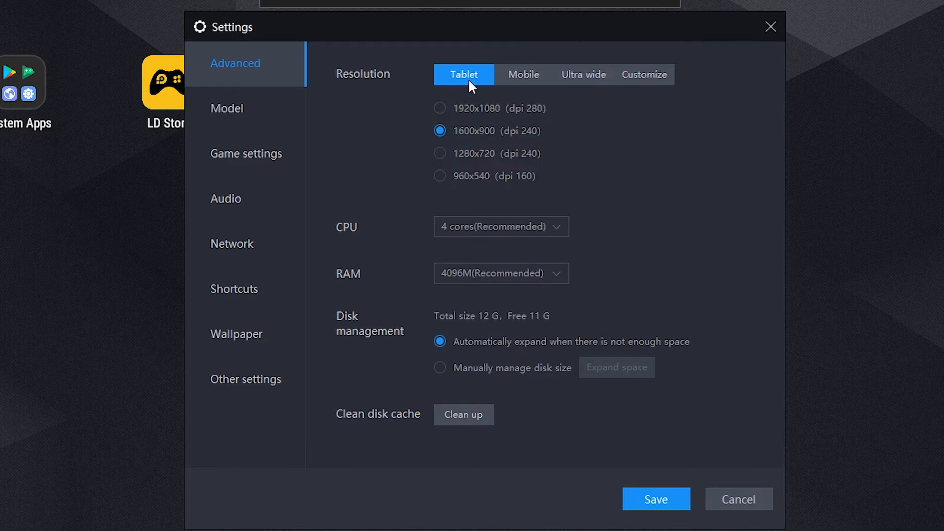
Set the emulator RAM to 8192M in Advanced settings.
{"action": "left_click", "coordinate": [500, 227]}
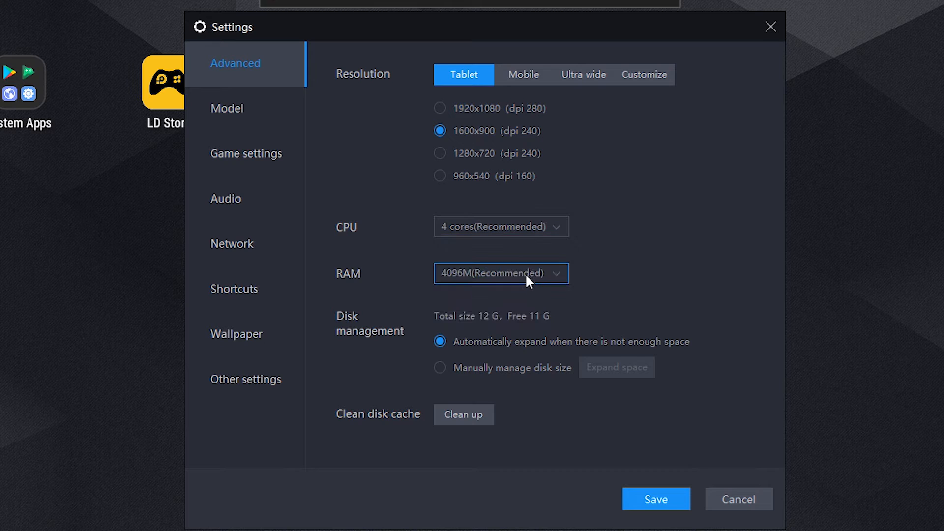
{"action": "left_click", "coordinate": [500, 273]}
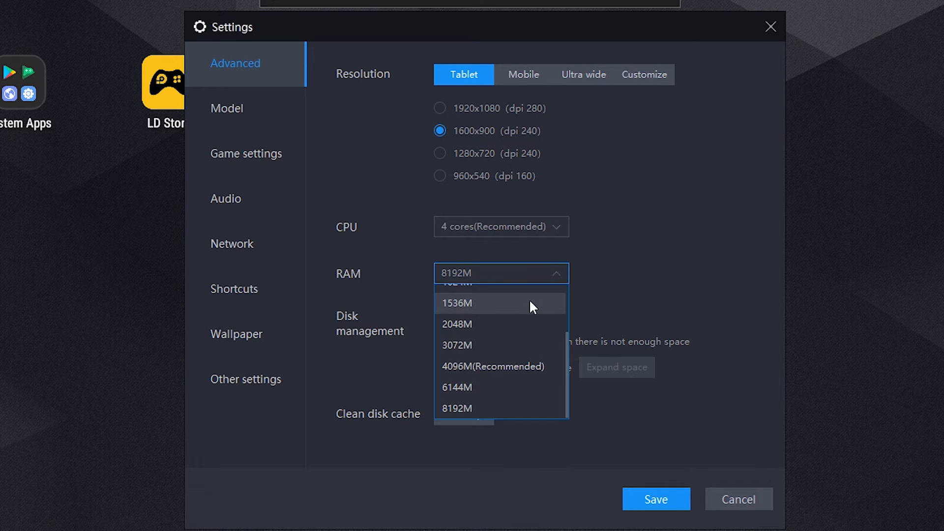
{"action": "mouse_move", "coordinate": [487, 408]}
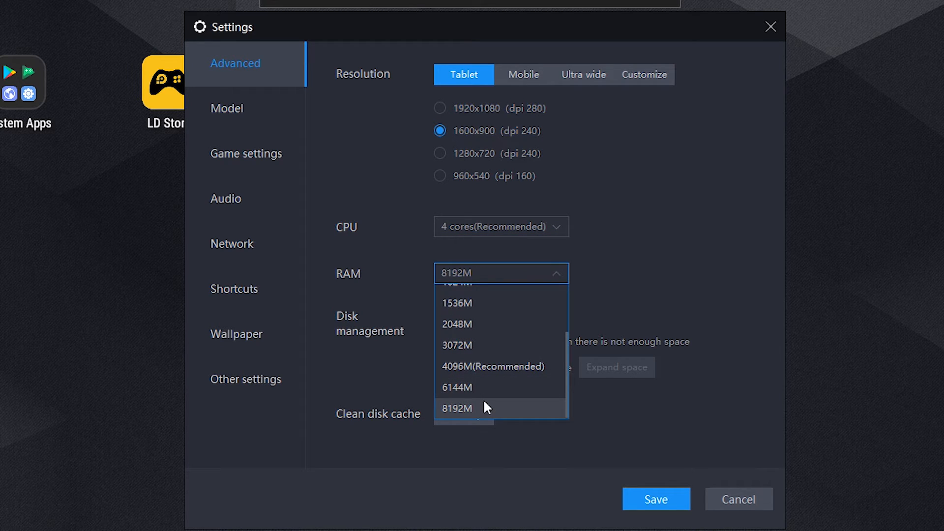
{"action": "left_click", "coordinate": [458, 408]}
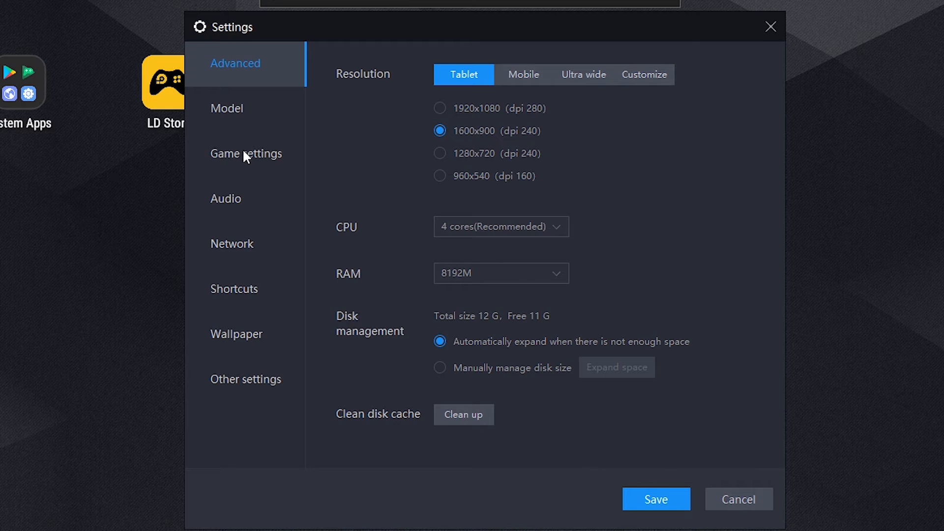
Browse the Game, Audio and Network settings pages without changes.
{"action": "left_click", "coordinate": [246, 153]}
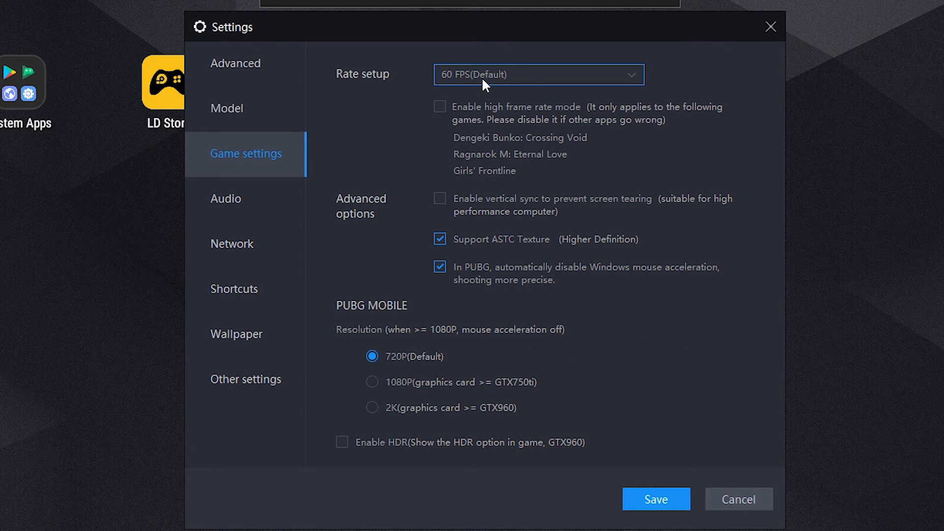
{"action": "mouse_move", "coordinate": [528, 82]}
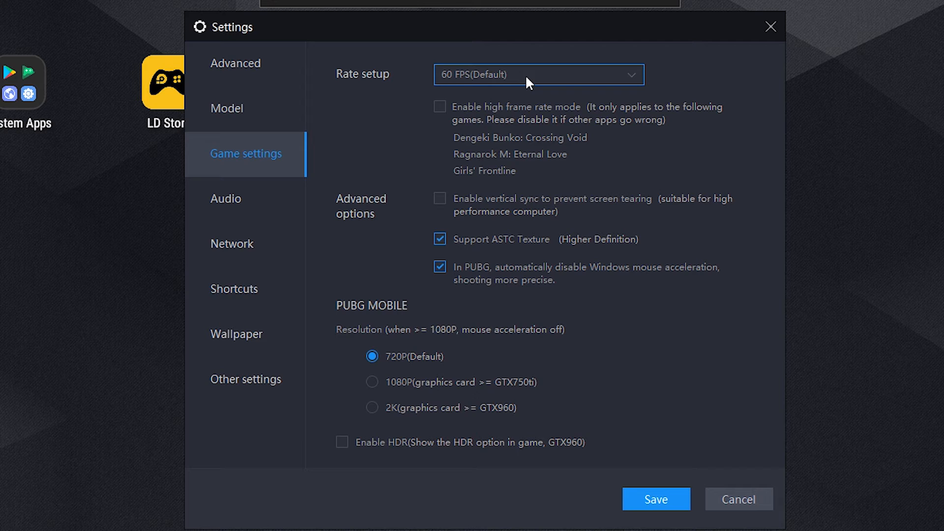
{"action": "left_click", "coordinate": [538, 74]}
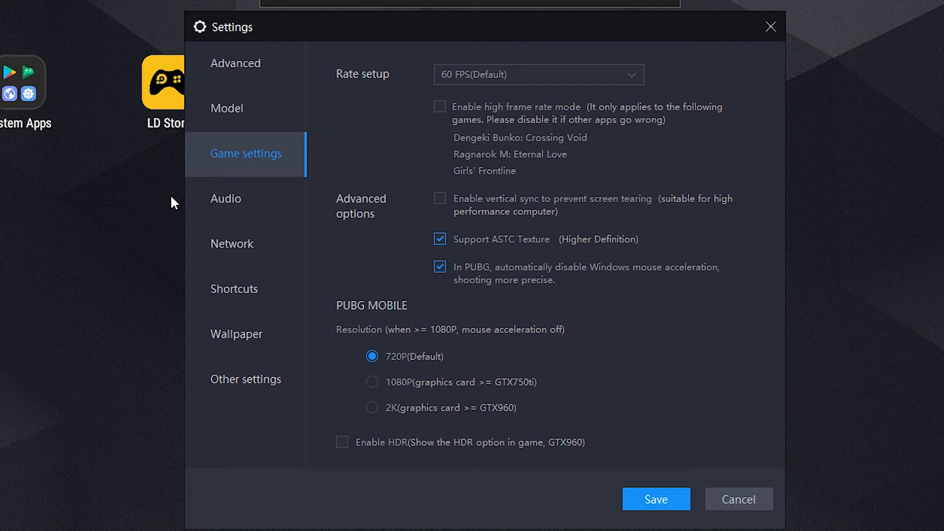
{"action": "left_click", "coordinate": [226, 199]}
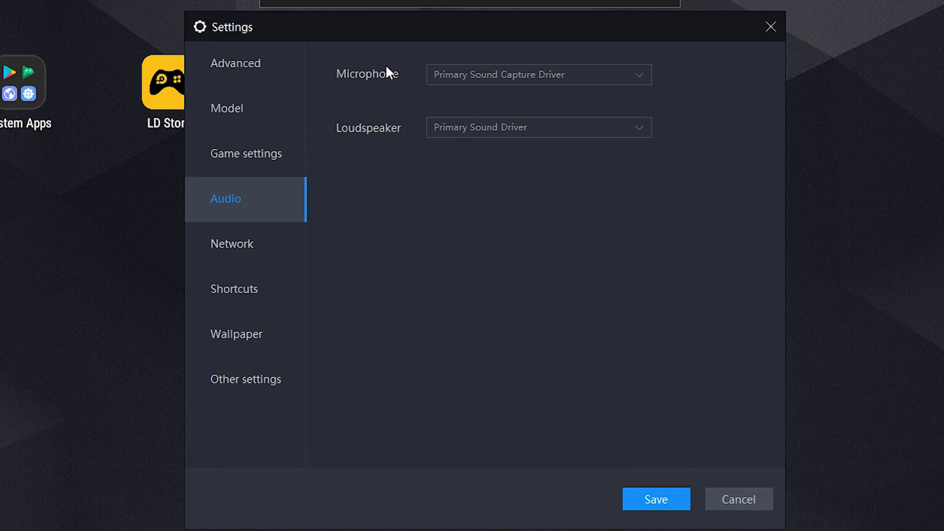
{"action": "left_click", "coordinate": [538, 73]}
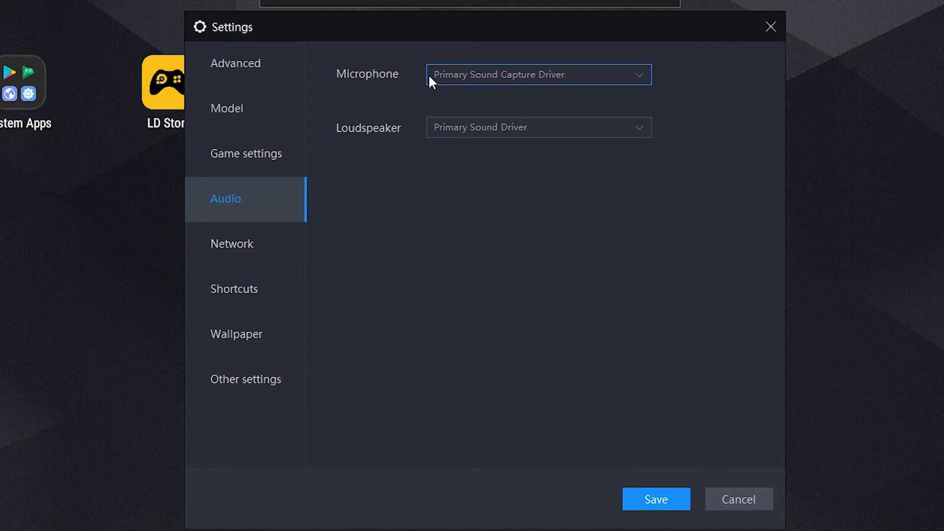
{"action": "left_click", "coordinate": [232, 243]}
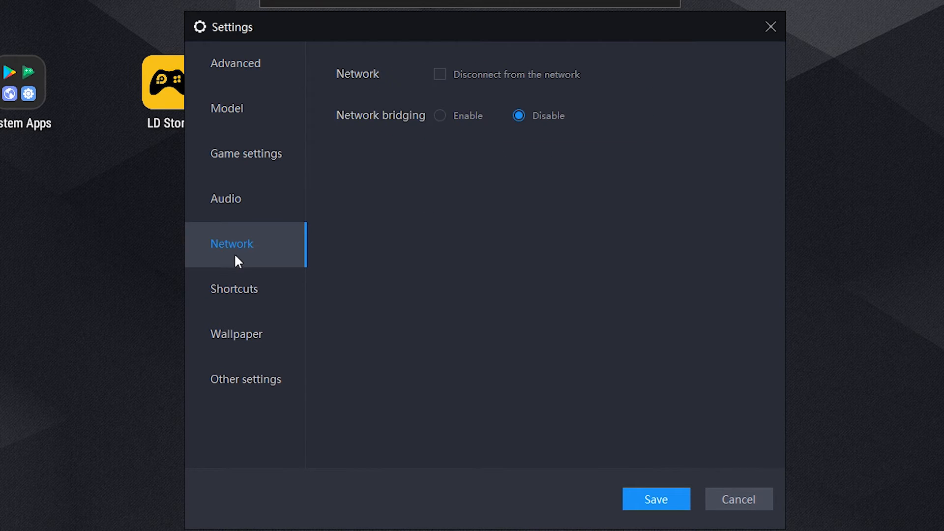
{"action": "mouse_move", "coordinate": [222, 334]}
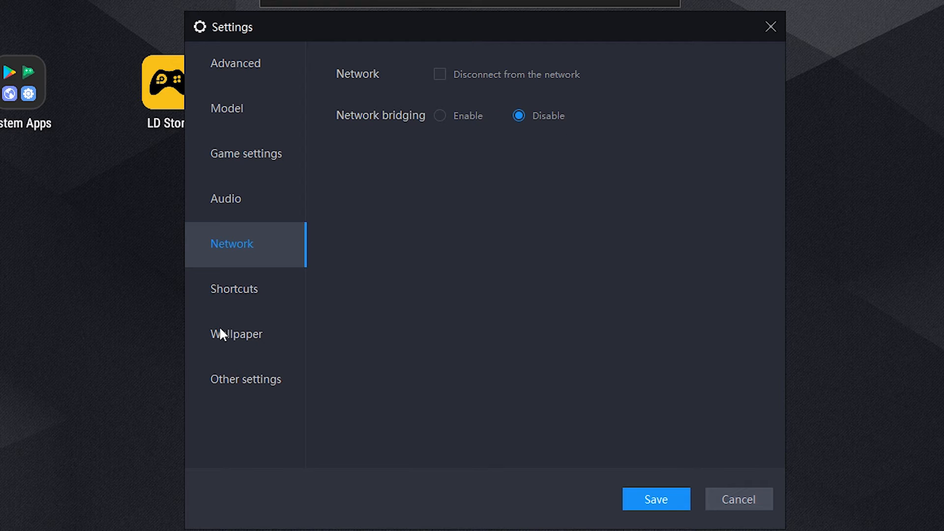
Browse Shortcuts and Wallpaper, then return to Advanced showing 8192M RAM.
{"action": "left_click", "coordinate": [234, 289]}
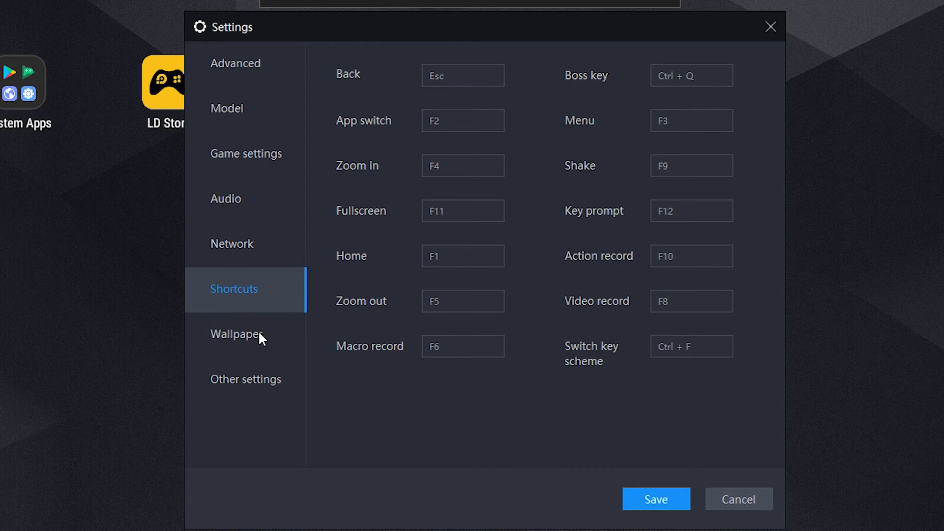
{"action": "left_click", "coordinate": [236, 333]}
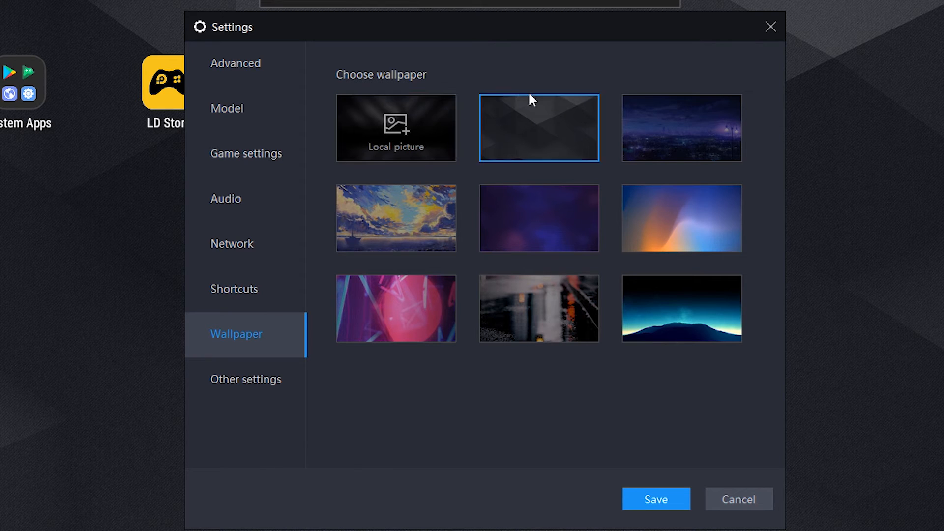
{"action": "left_click", "coordinate": [396, 127]}
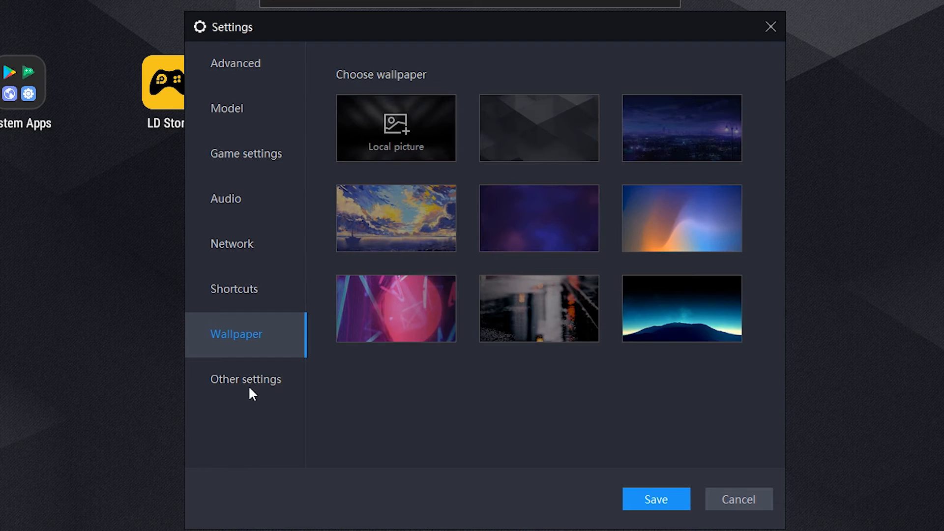
{"action": "left_click", "coordinate": [235, 63]}
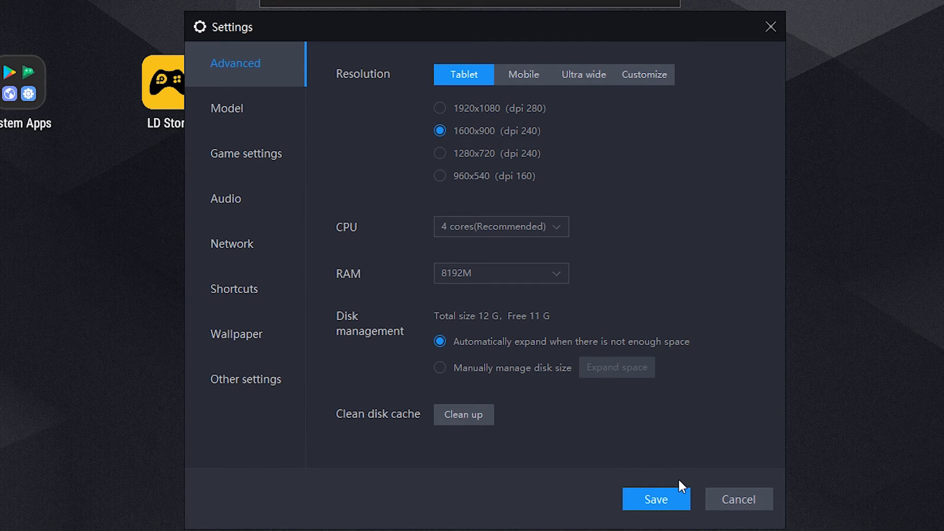
{"action": "mouse_move", "coordinate": [672, 509]}
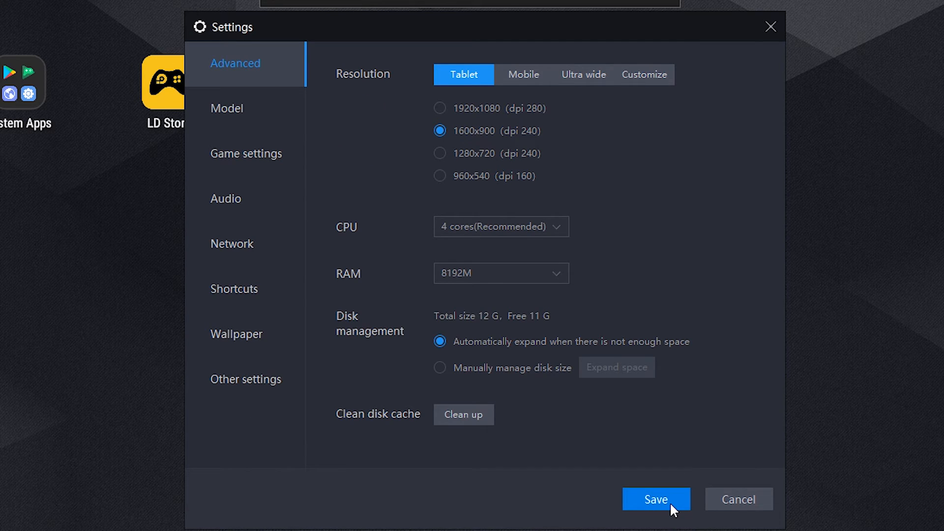
Save the emulator settings choosing Restart later, then launch Android Settings from System Apps.
{"action": "left_click", "coordinate": [655, 499]}
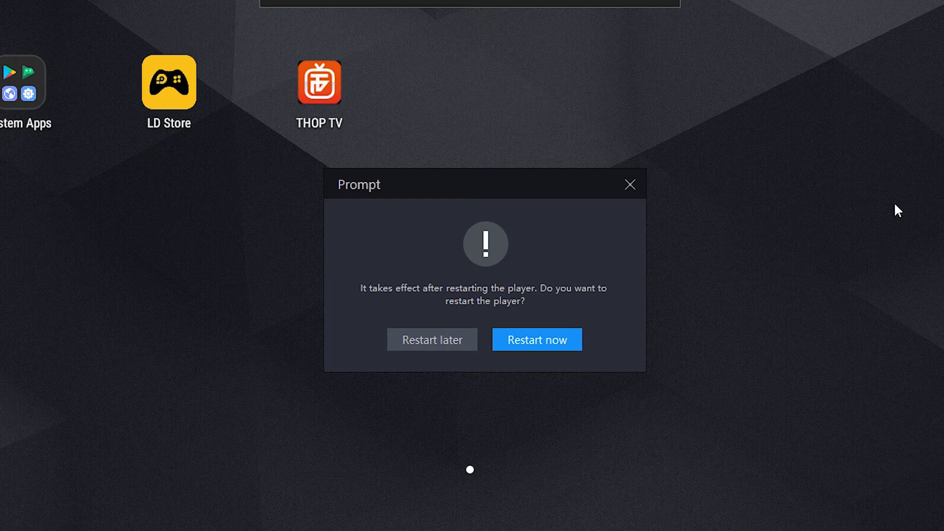
{"action": "left_click", "coordinate": [431, 339]}
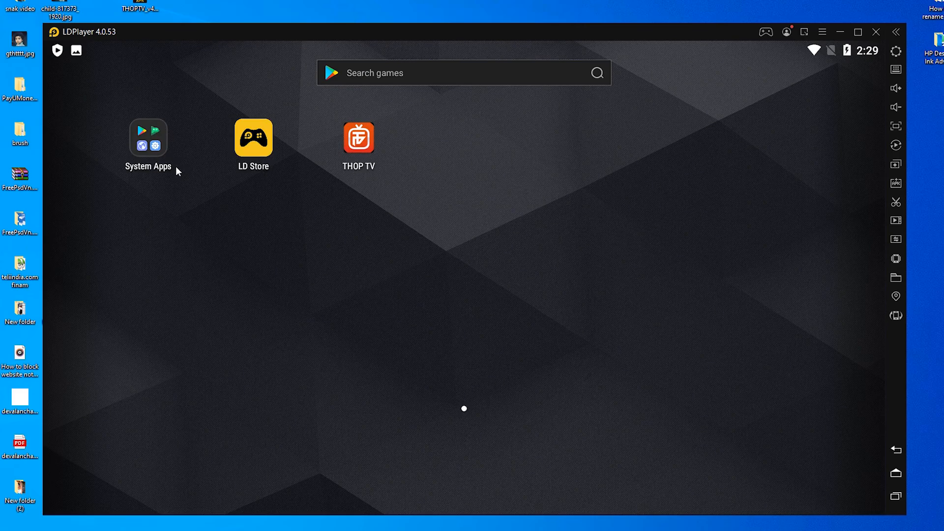
{"action": "left_click", "coordinate": [148, 137]}
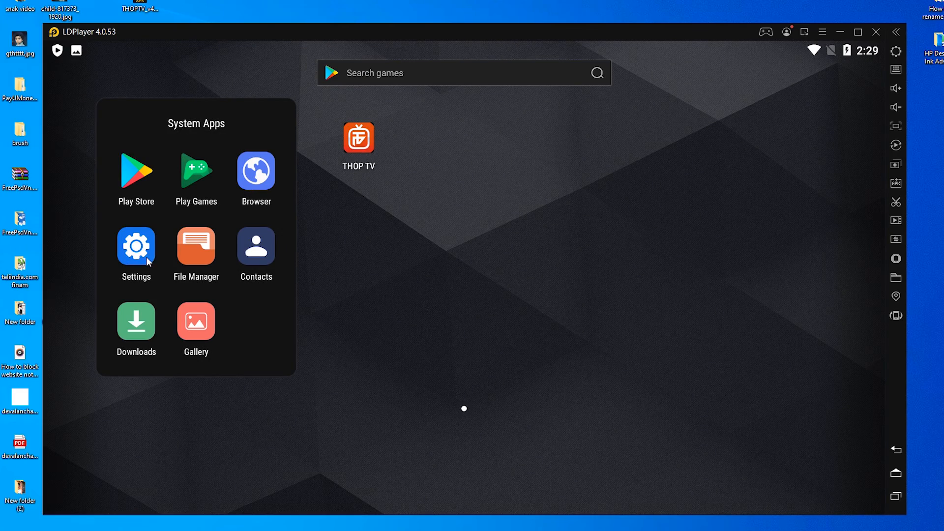
{"action": "left_click", "coordinate": [135, 246]}
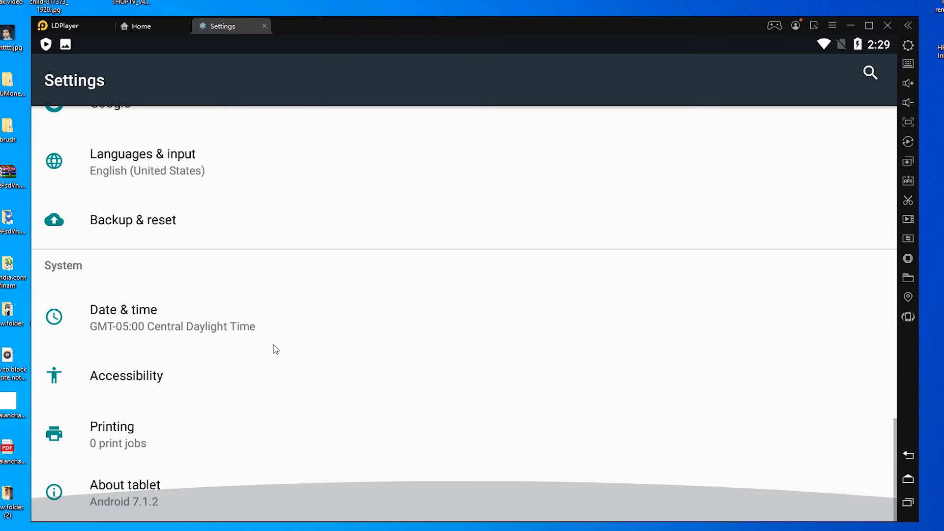
In About tablet, tap Build number repeatedly to unlock Developer options.
{"action": "left_click", "coordinate": [125, 485]}
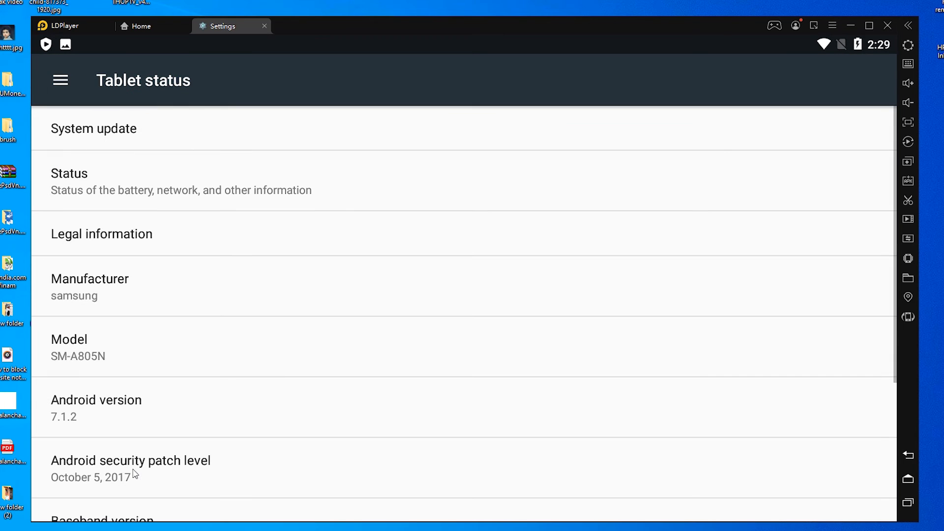
{"action": "scroll", "scroll_direction": "down", "scroll_amount": 3}
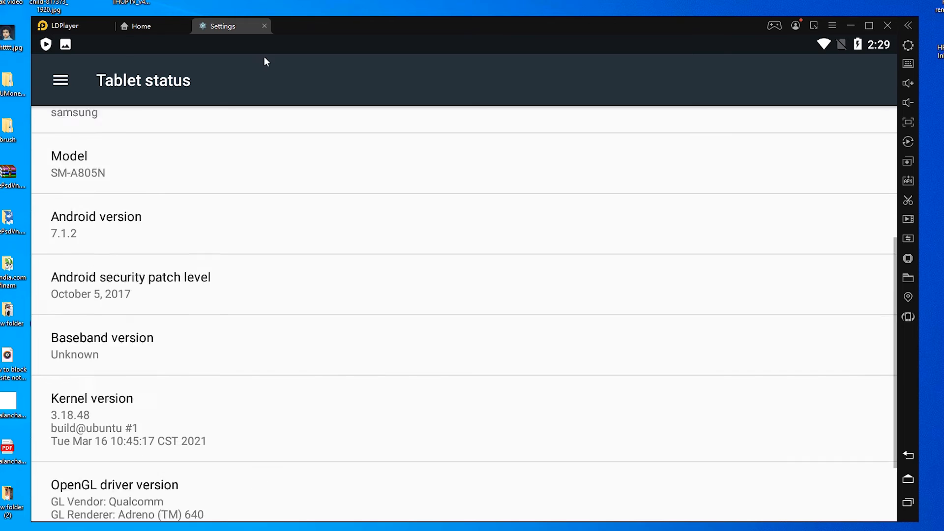
{"action": "scroll", "scroll_direction": "down", "scroll_amount": 3}
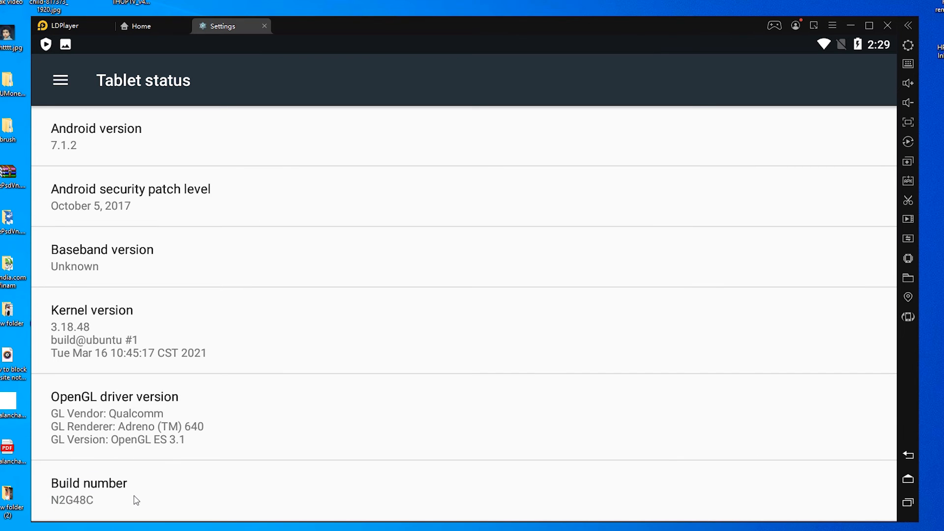
{"action": "mouse_move", "coordinate": [122, 498]}
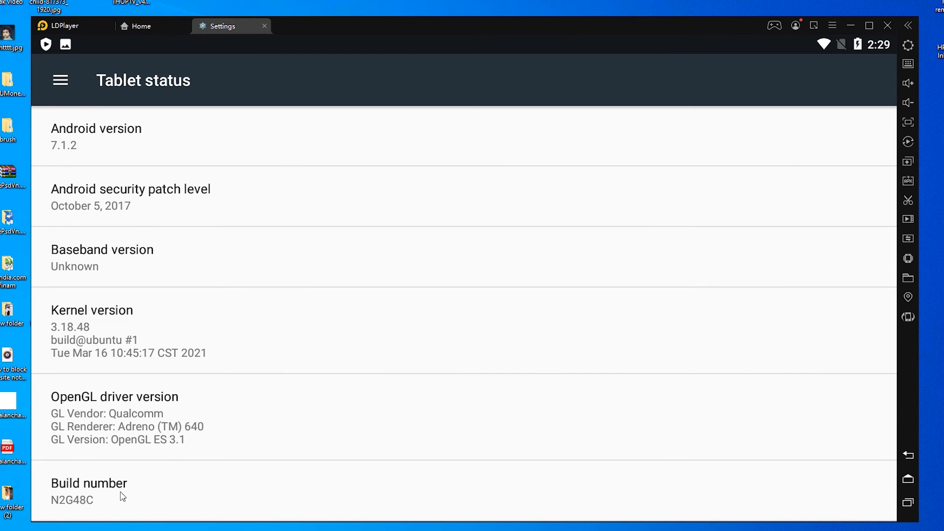
{"action": "left_click", "coordinate": [90, 491]}
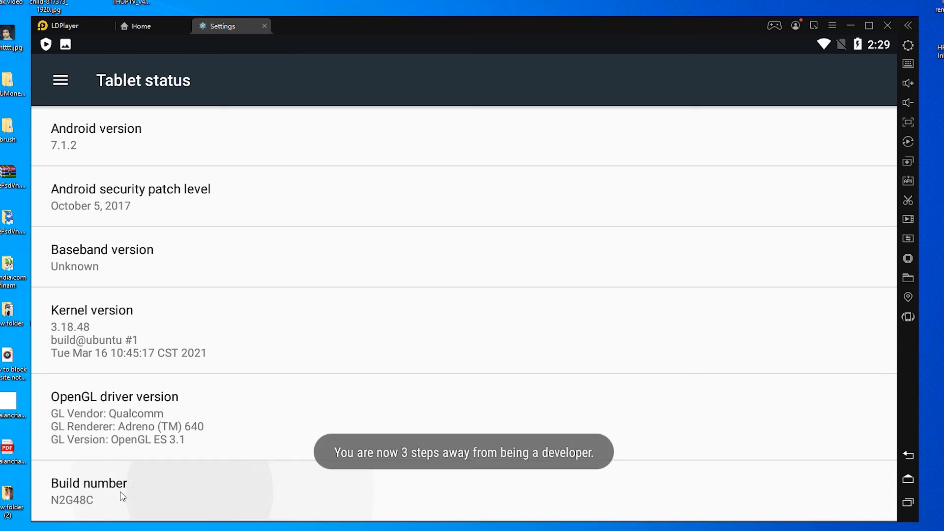
{"action": "left_click", "coordinate": [89, 490]}
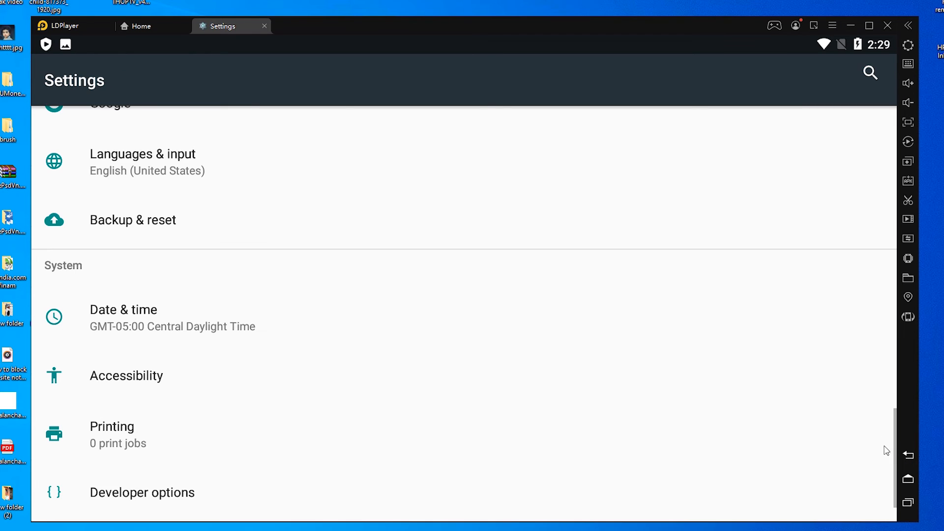
Switch on USB debugging in Developer options and accept the allow-debugging confirmation.
{"action": "scroll", "scroll_direction": "down", "scroll_amount": 3}
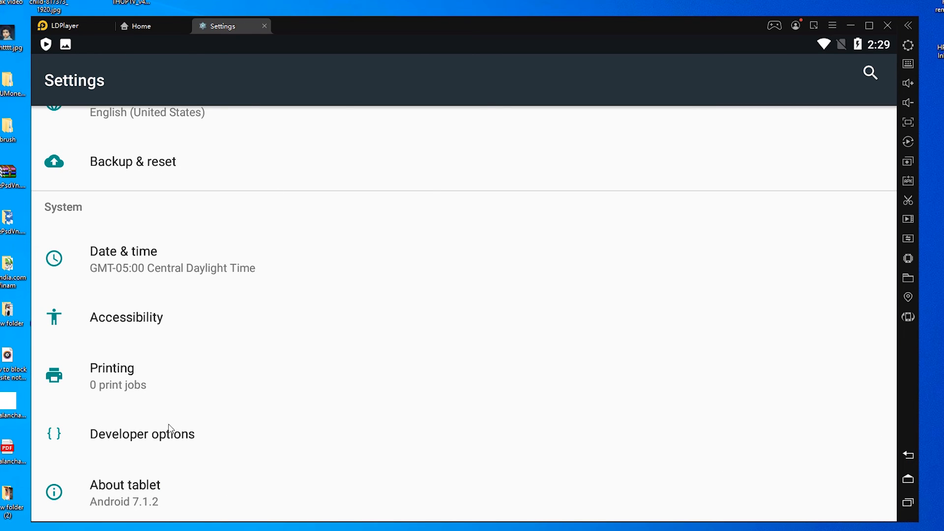
{"action": "left_click", "coordinate": [142, 433]}
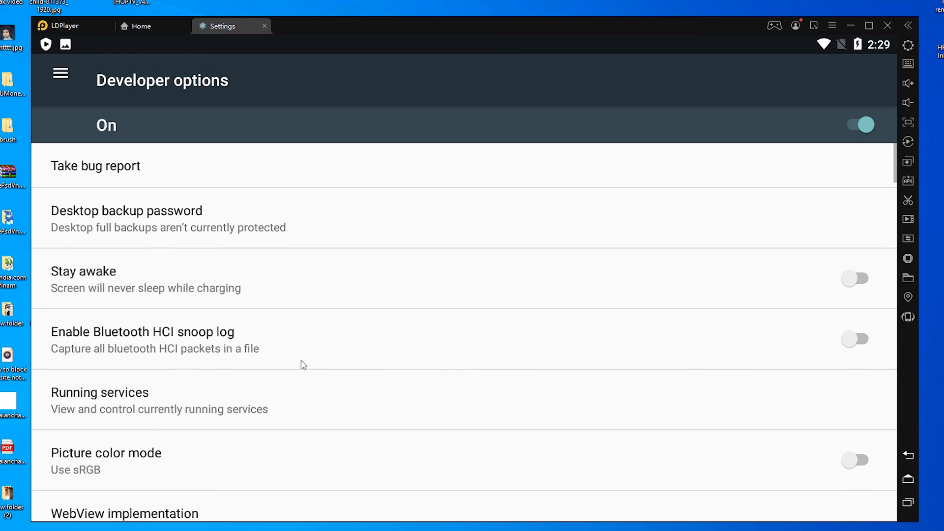
{"action": "scroll", "scroll_direction": "down", "scroll_amount": 3}
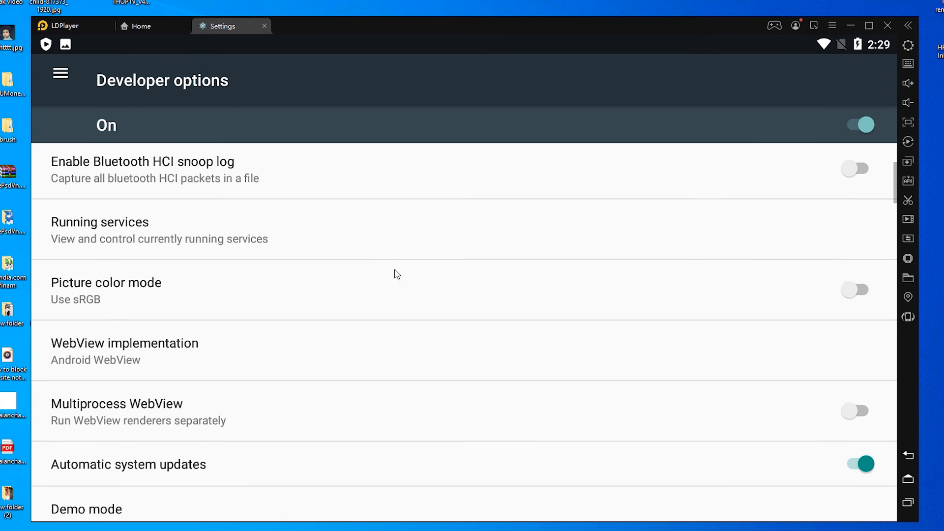
{"action": "scroll", "scroll_direction": "down", "scroll_amount": 3}
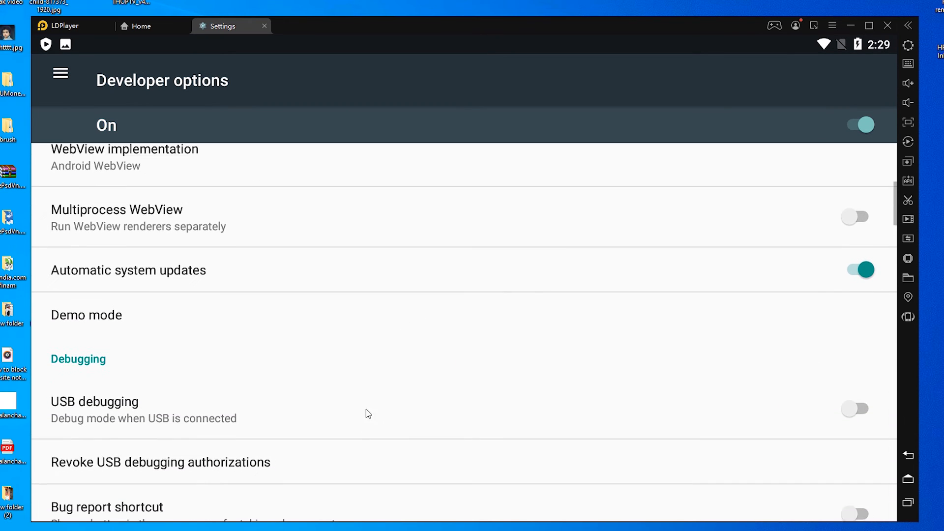
{"action": "left_click", "coordinate": [857, 409]}
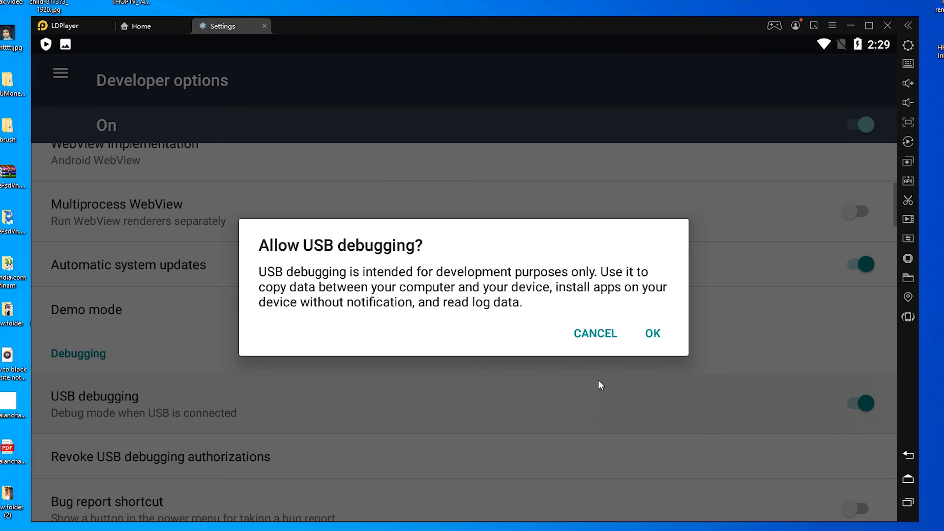
{"action": "left_click", "coordinate": [652, 333]}
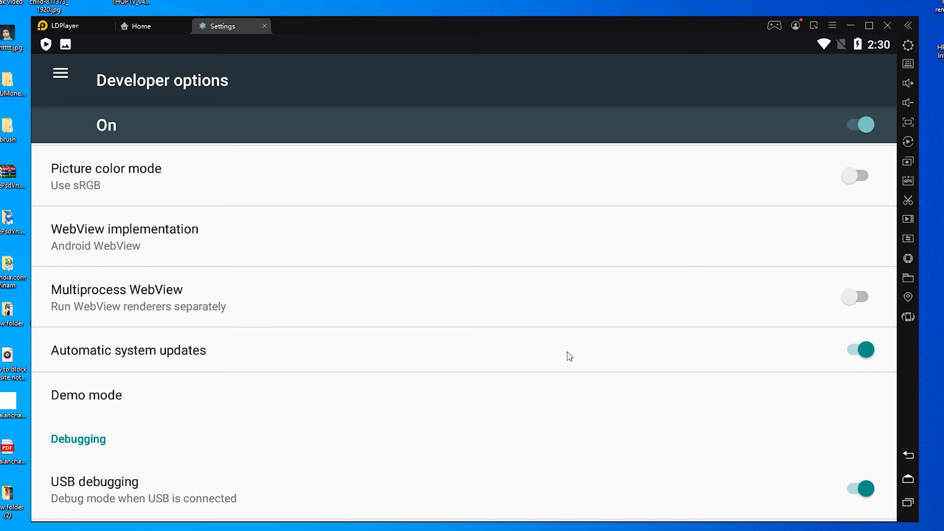
{"action": "mouse_move", "coordinate": [510, 340]}
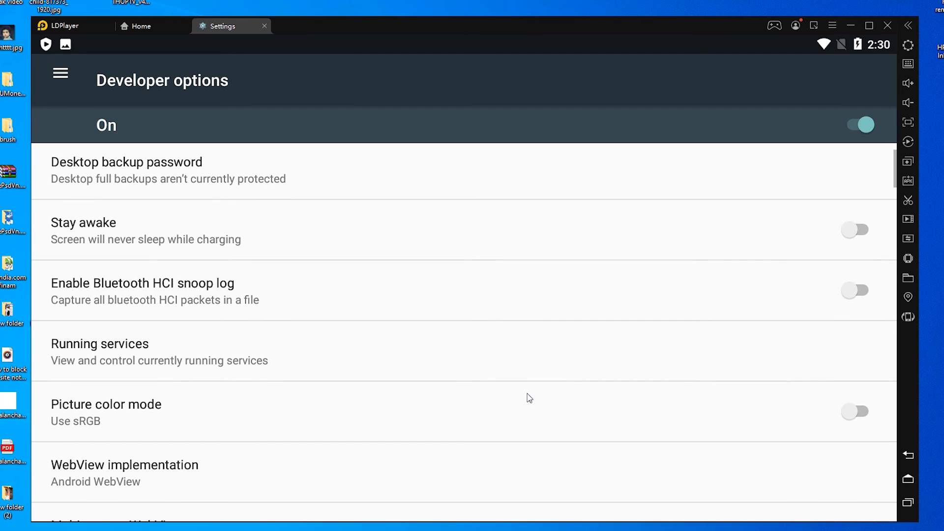
{"action": "scroll", "scroll_direction": "down", "scroll_amount": 3}
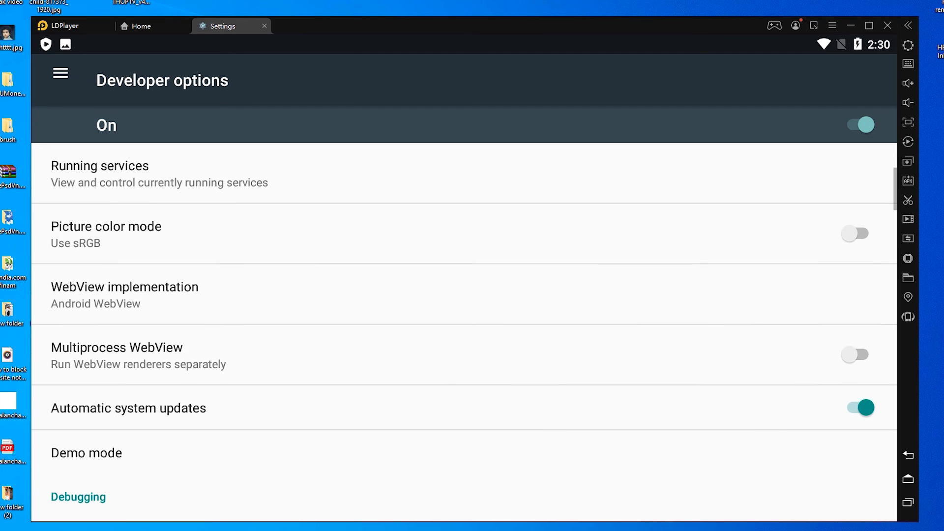
Launch Free Fire and snipe enemies on the hillside and near the cabin, reaching four kills.
{"action": "left_click", "coordinate": [60, 73]}
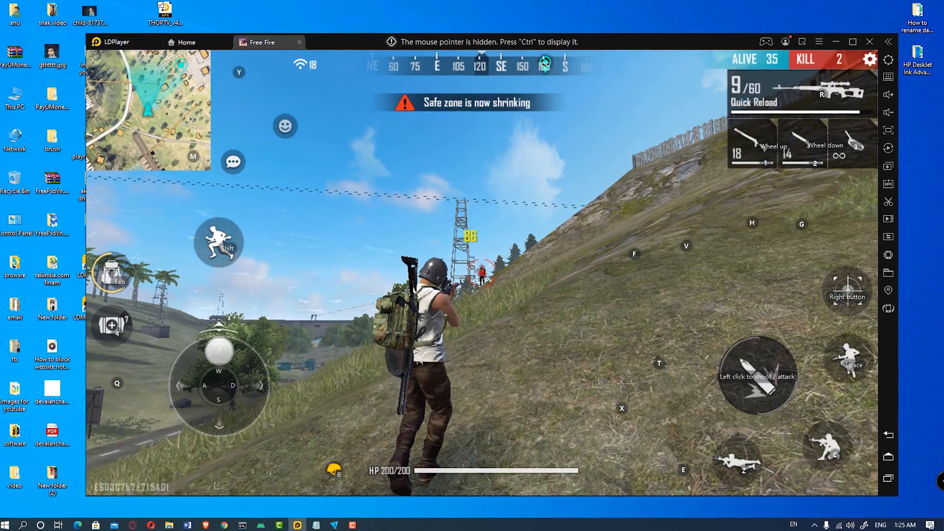
{"action": "left_click", "coordinate": [757, 376]}
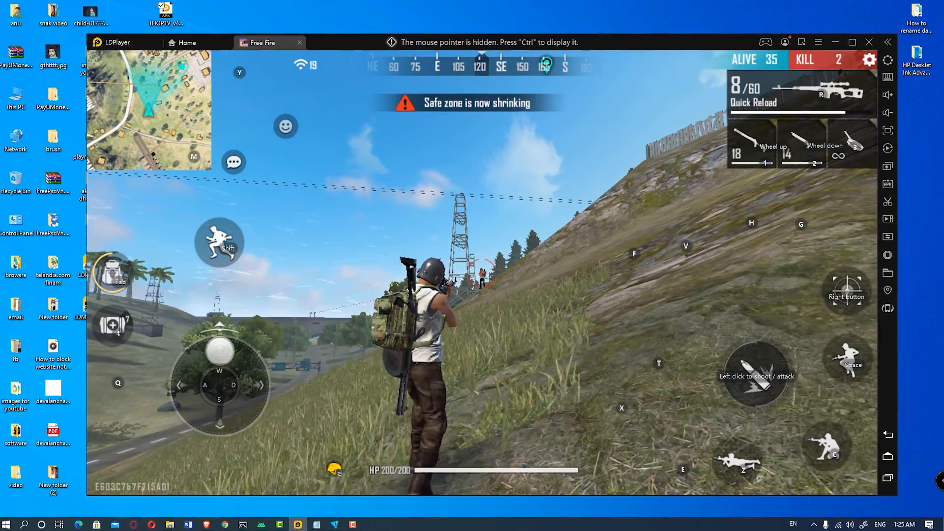
{"action": "left_click", "coordinate": [756, 377]}
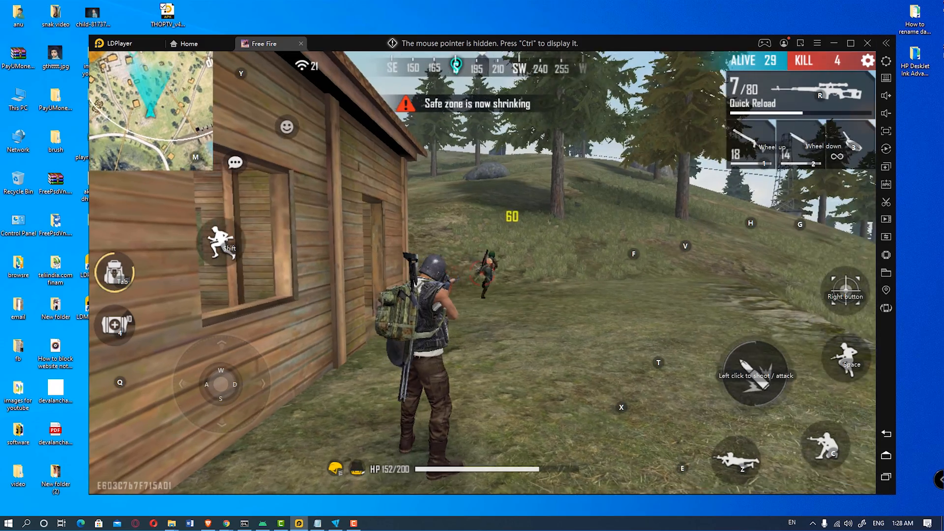
{"action": "left_click", "coordinate": [755, 375]}
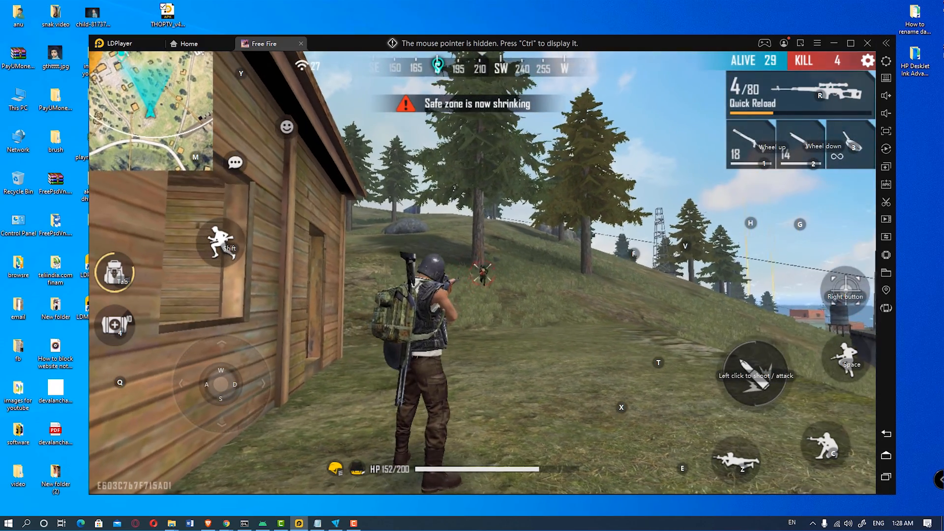
{"action": "left_click", "coordinate": [844, 287]}
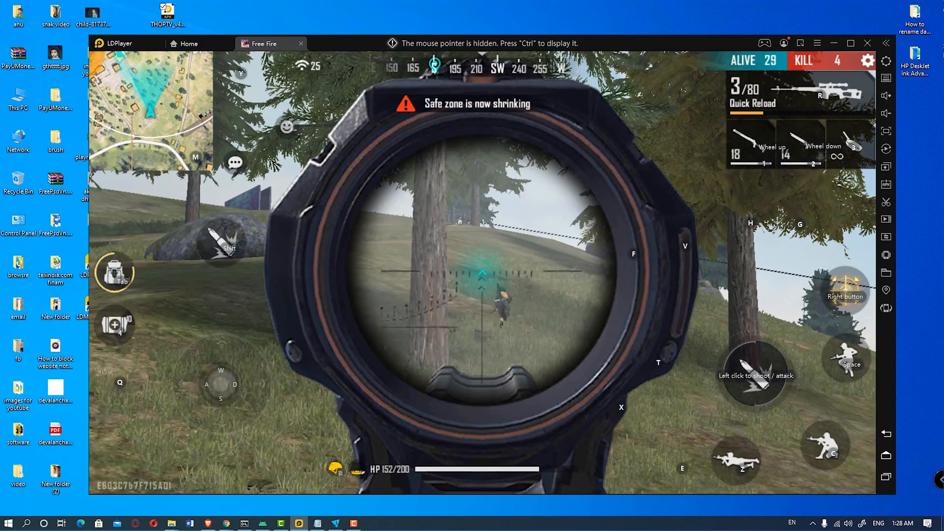
{"action": "left_click", "coordinate": [757, 377]}
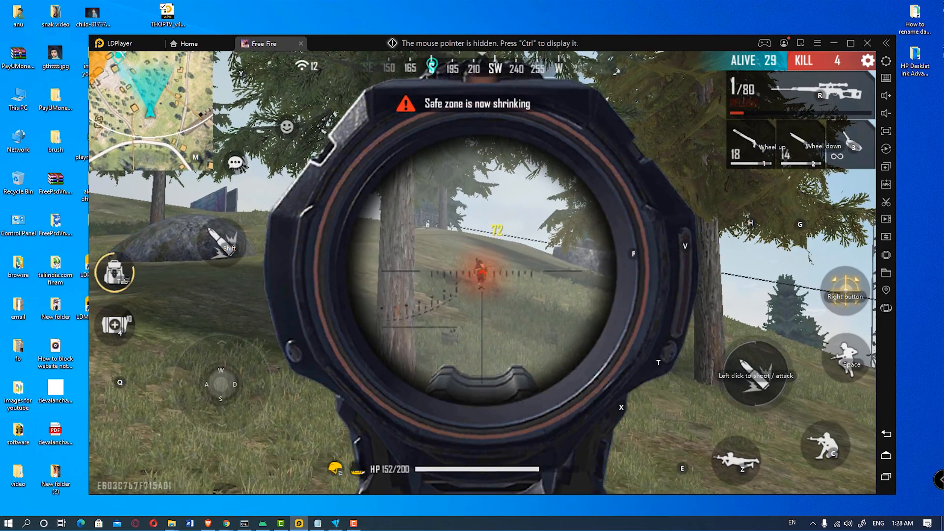